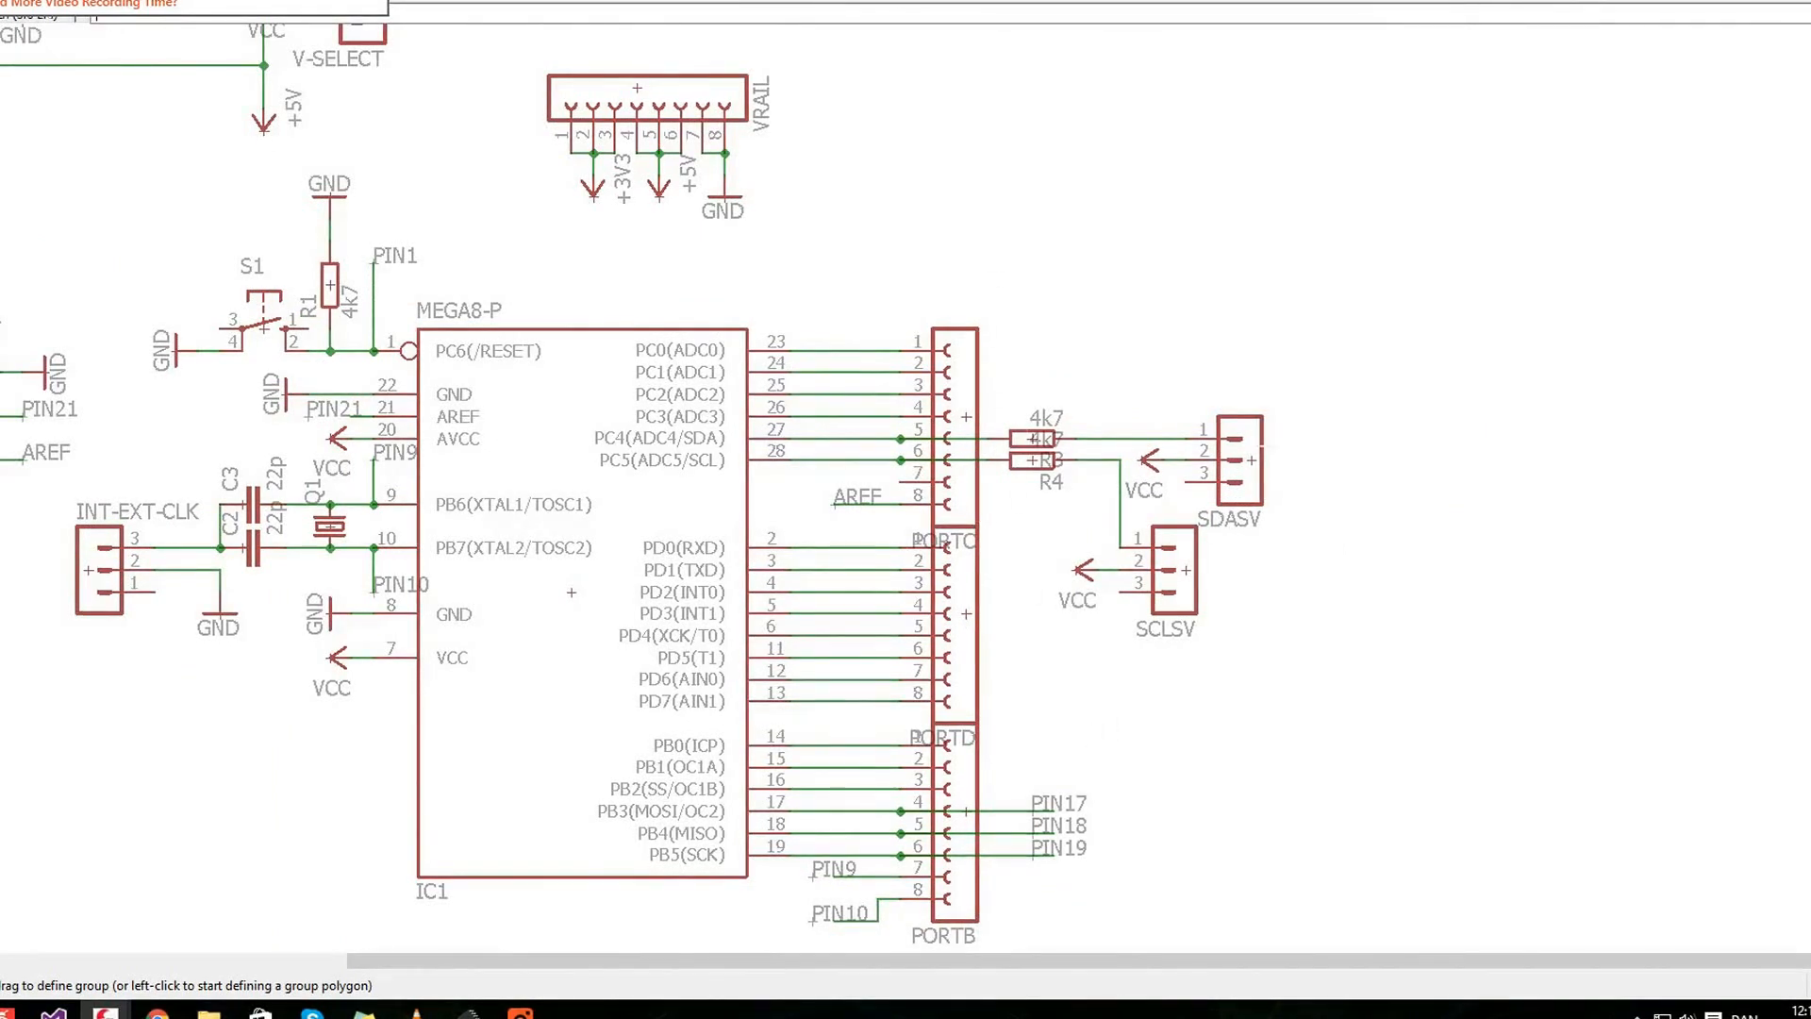
# Zoom out until the whole schematic fits: USB interface, ATtiny, regulator, microcontroller and headers
pyautogui.scroll(-3)
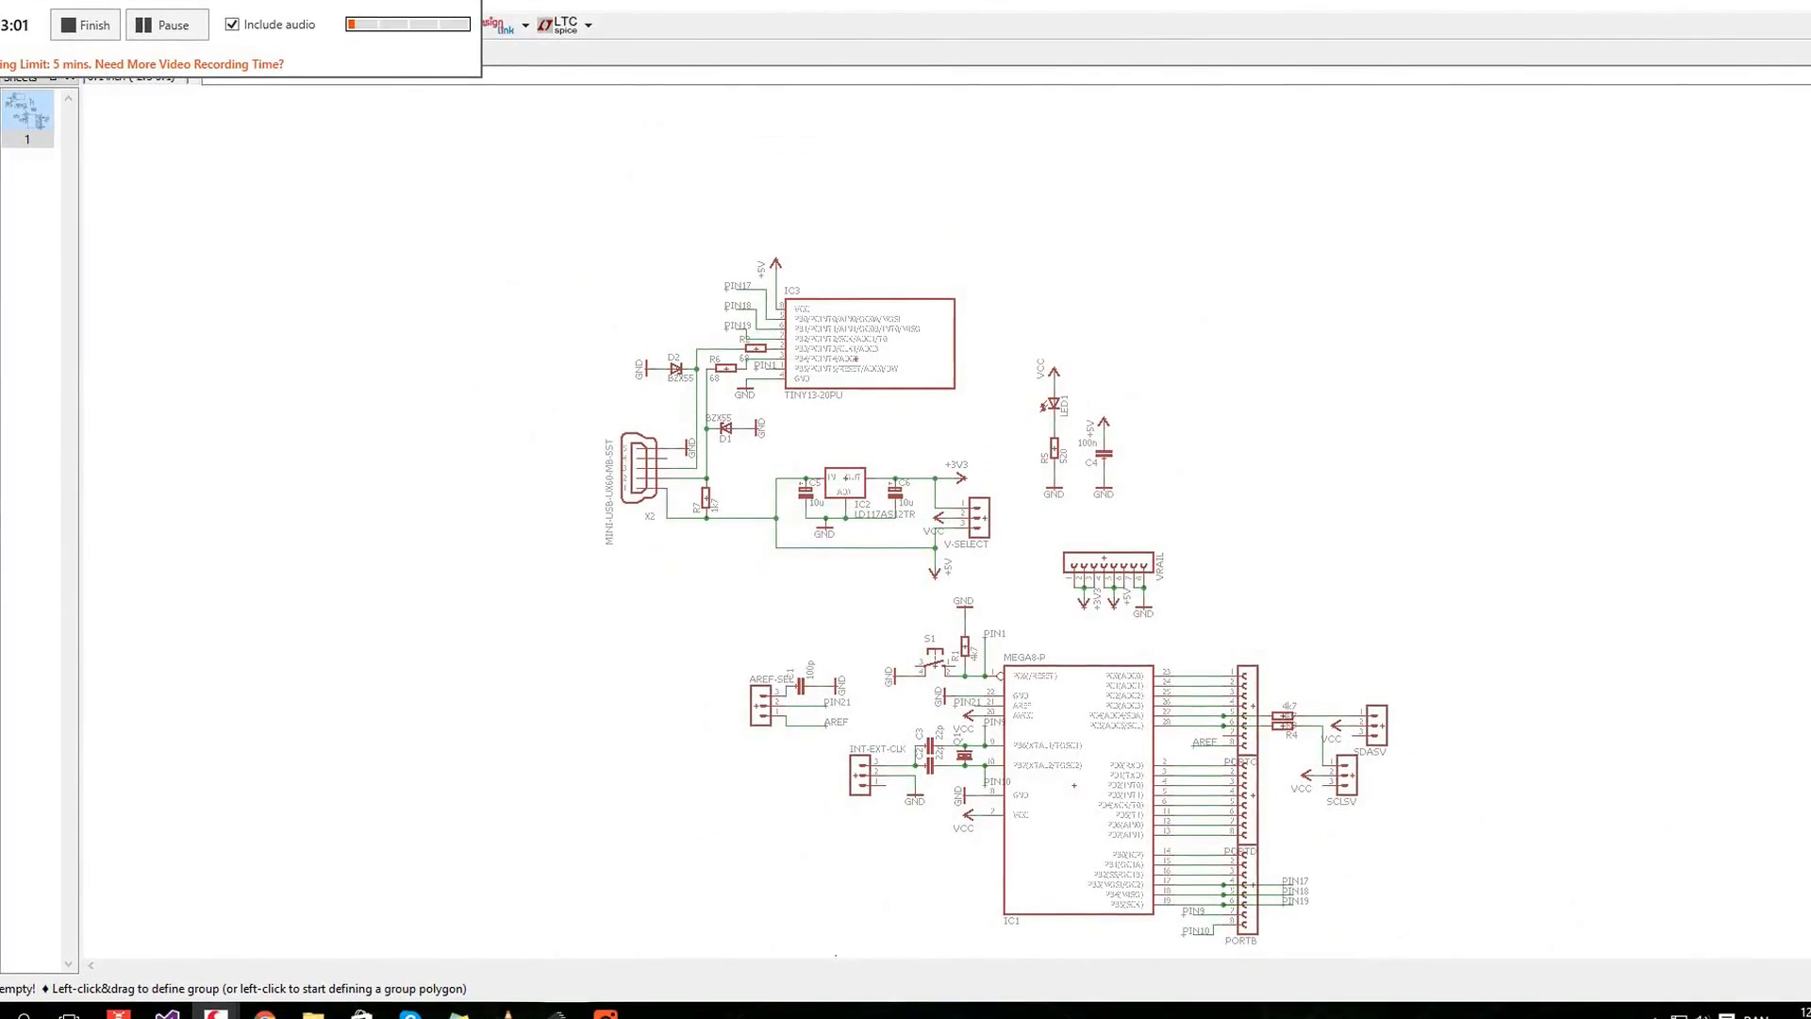
# Switch to AVRDUDESS and set the programmer to USBtiny, port usb, bit clock 10
pyautogui.click(510, 551)
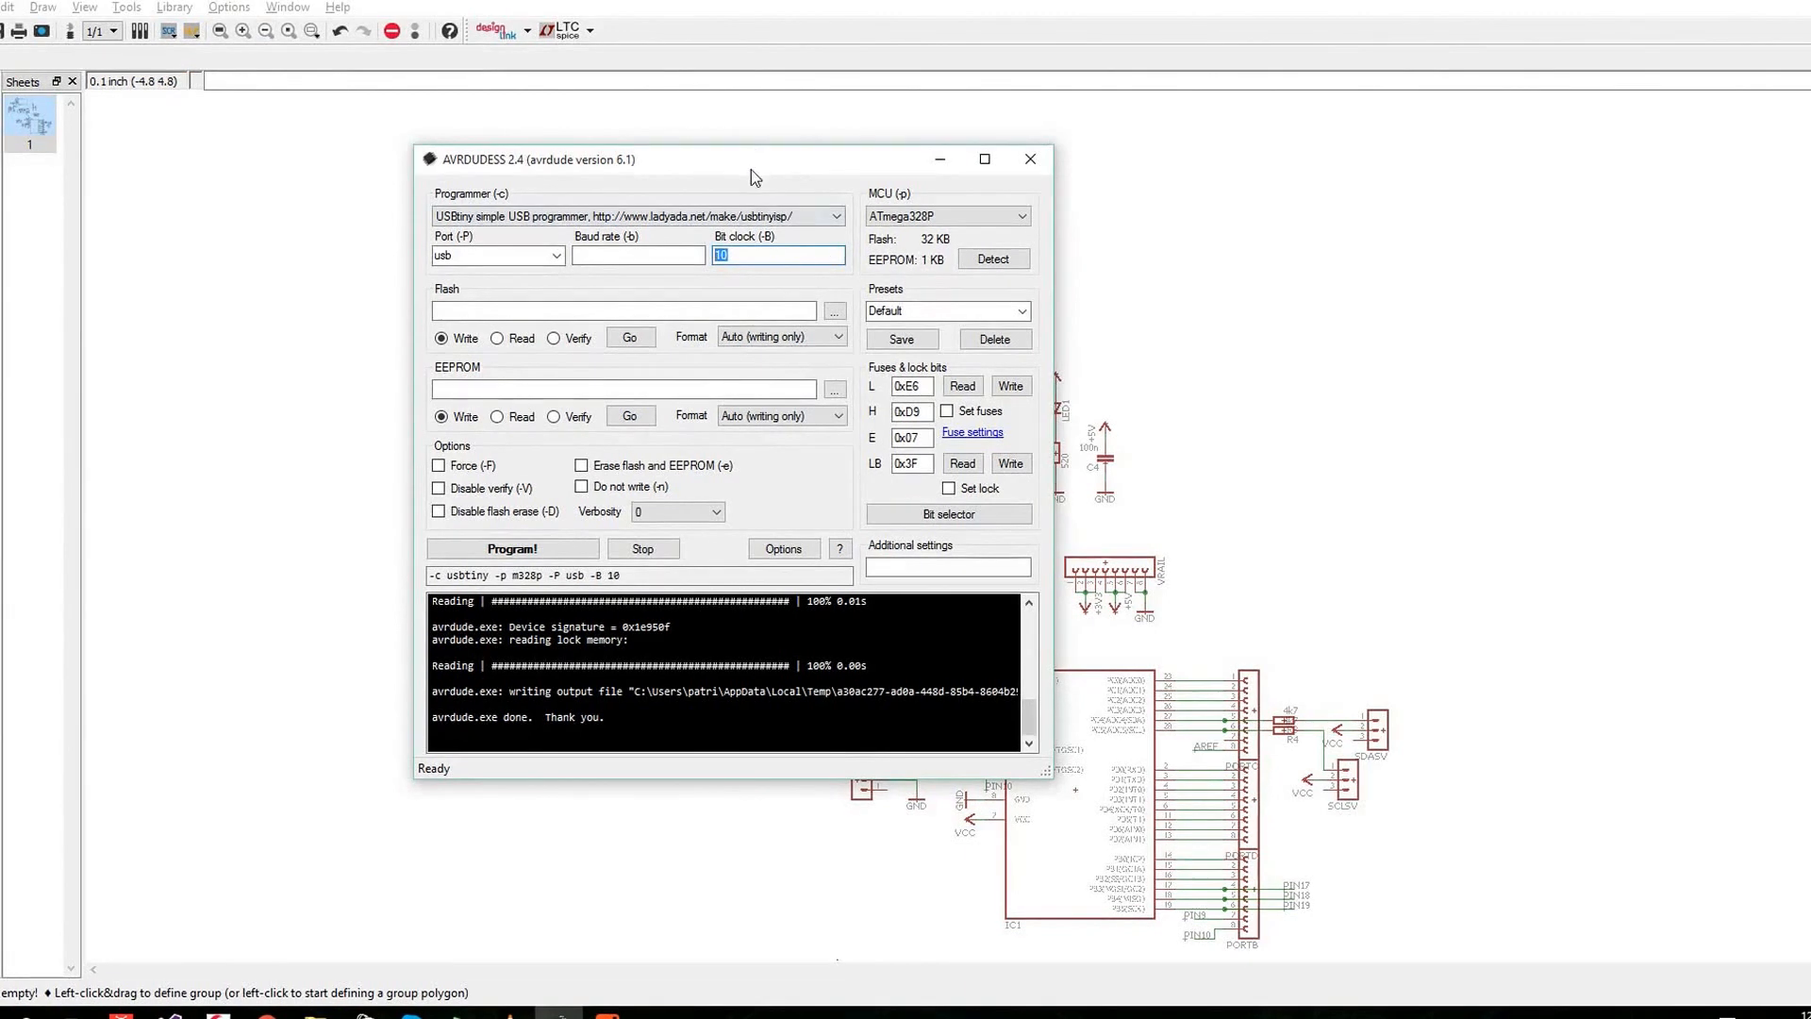
pyautogui.moveTo(751, 159); pyautogui.dragTo(890, 181)
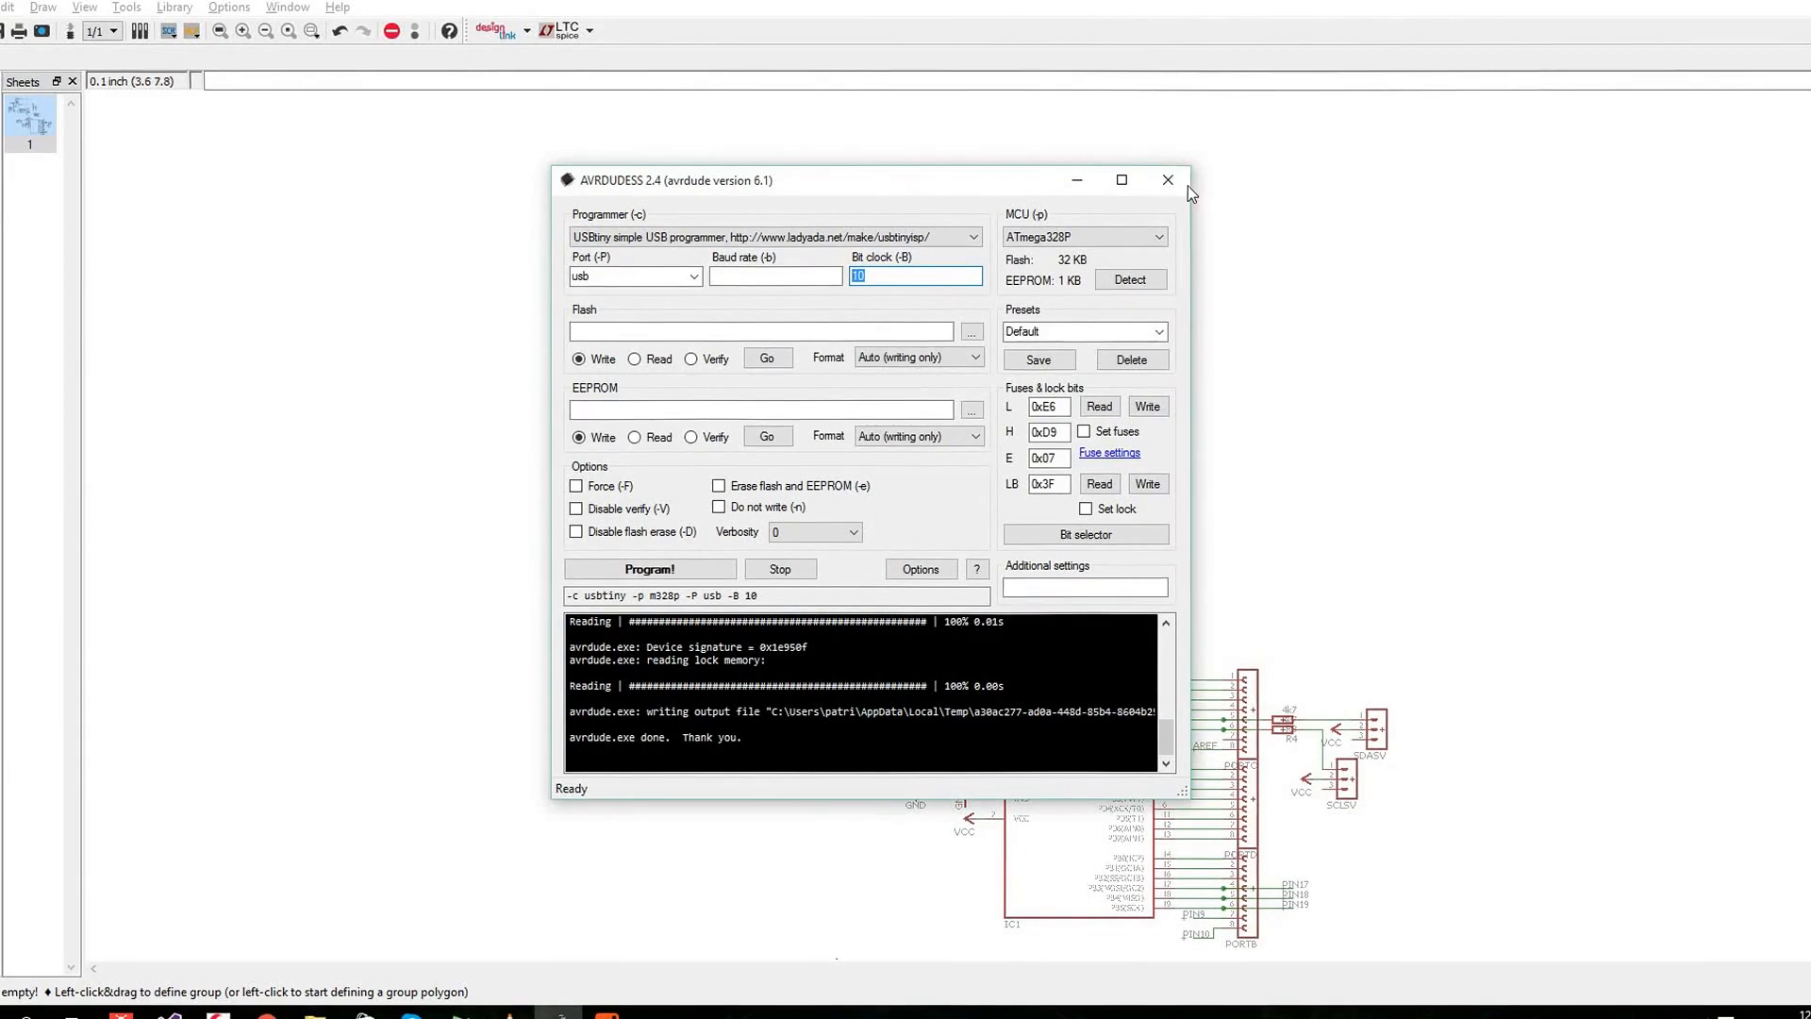
pyautogui.click(1168, 180)
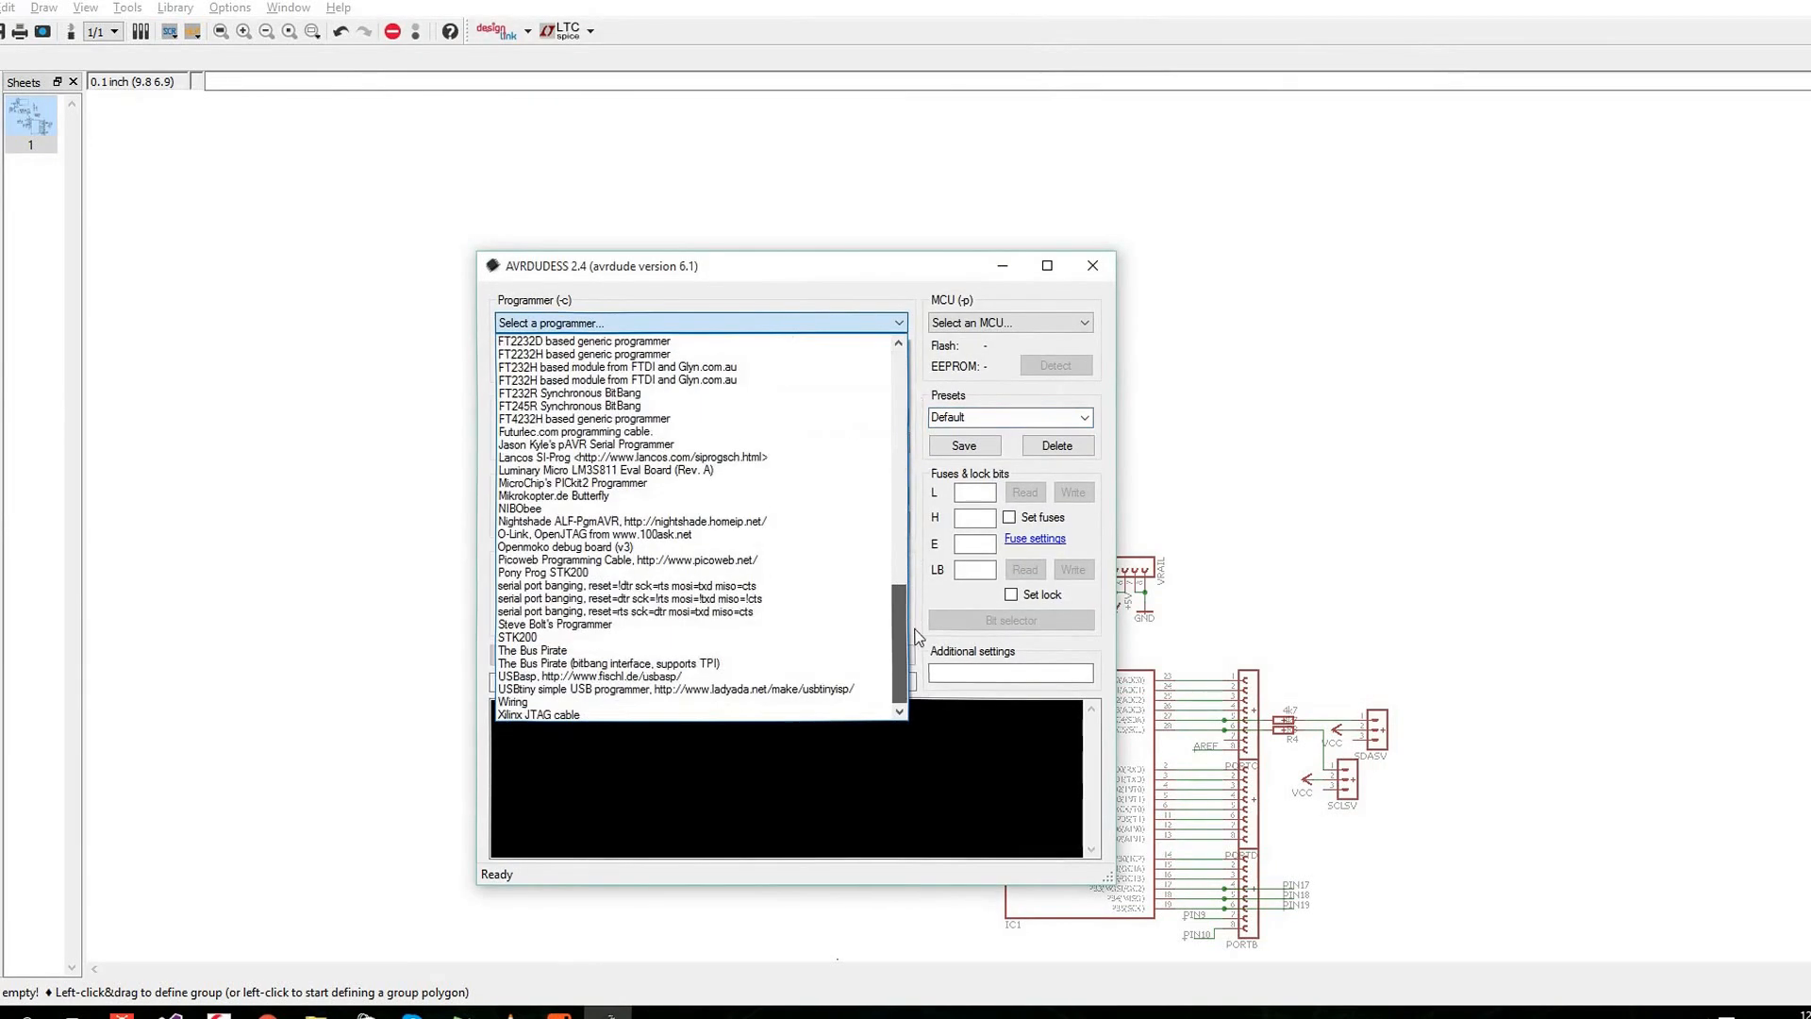
pyautogui.click(676, 689)
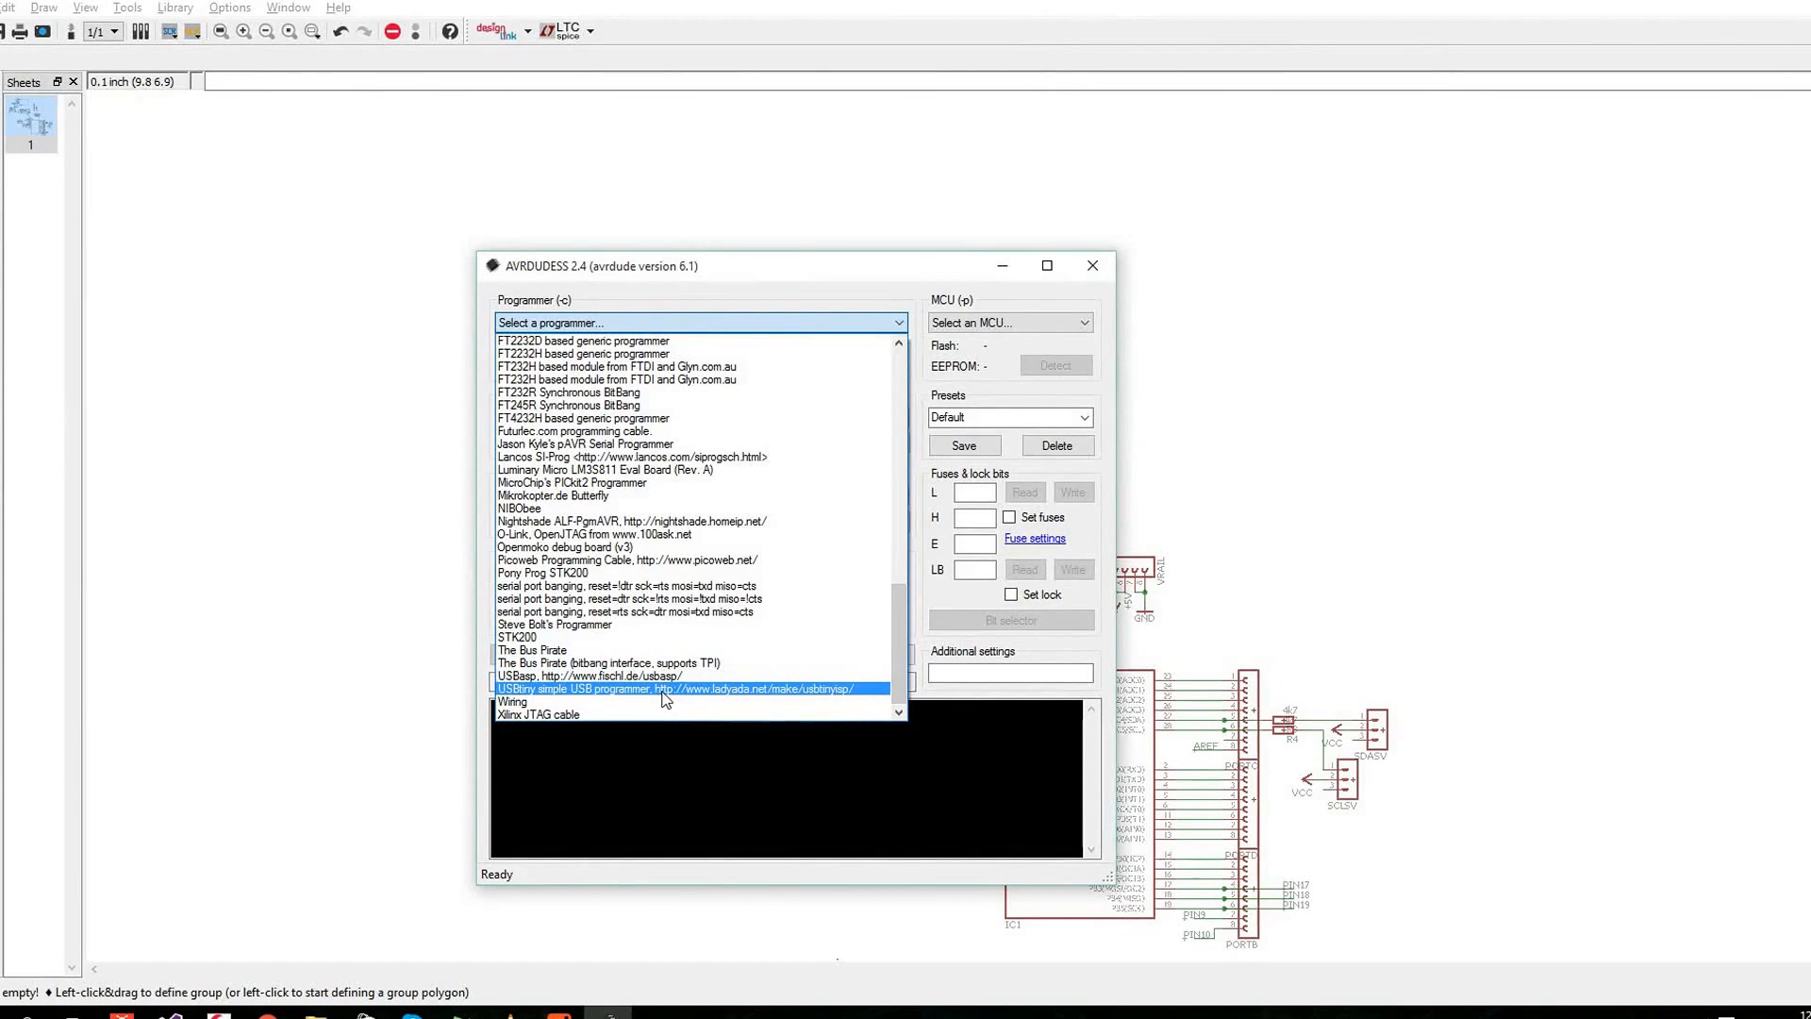
pyautogui.click(674, 689)
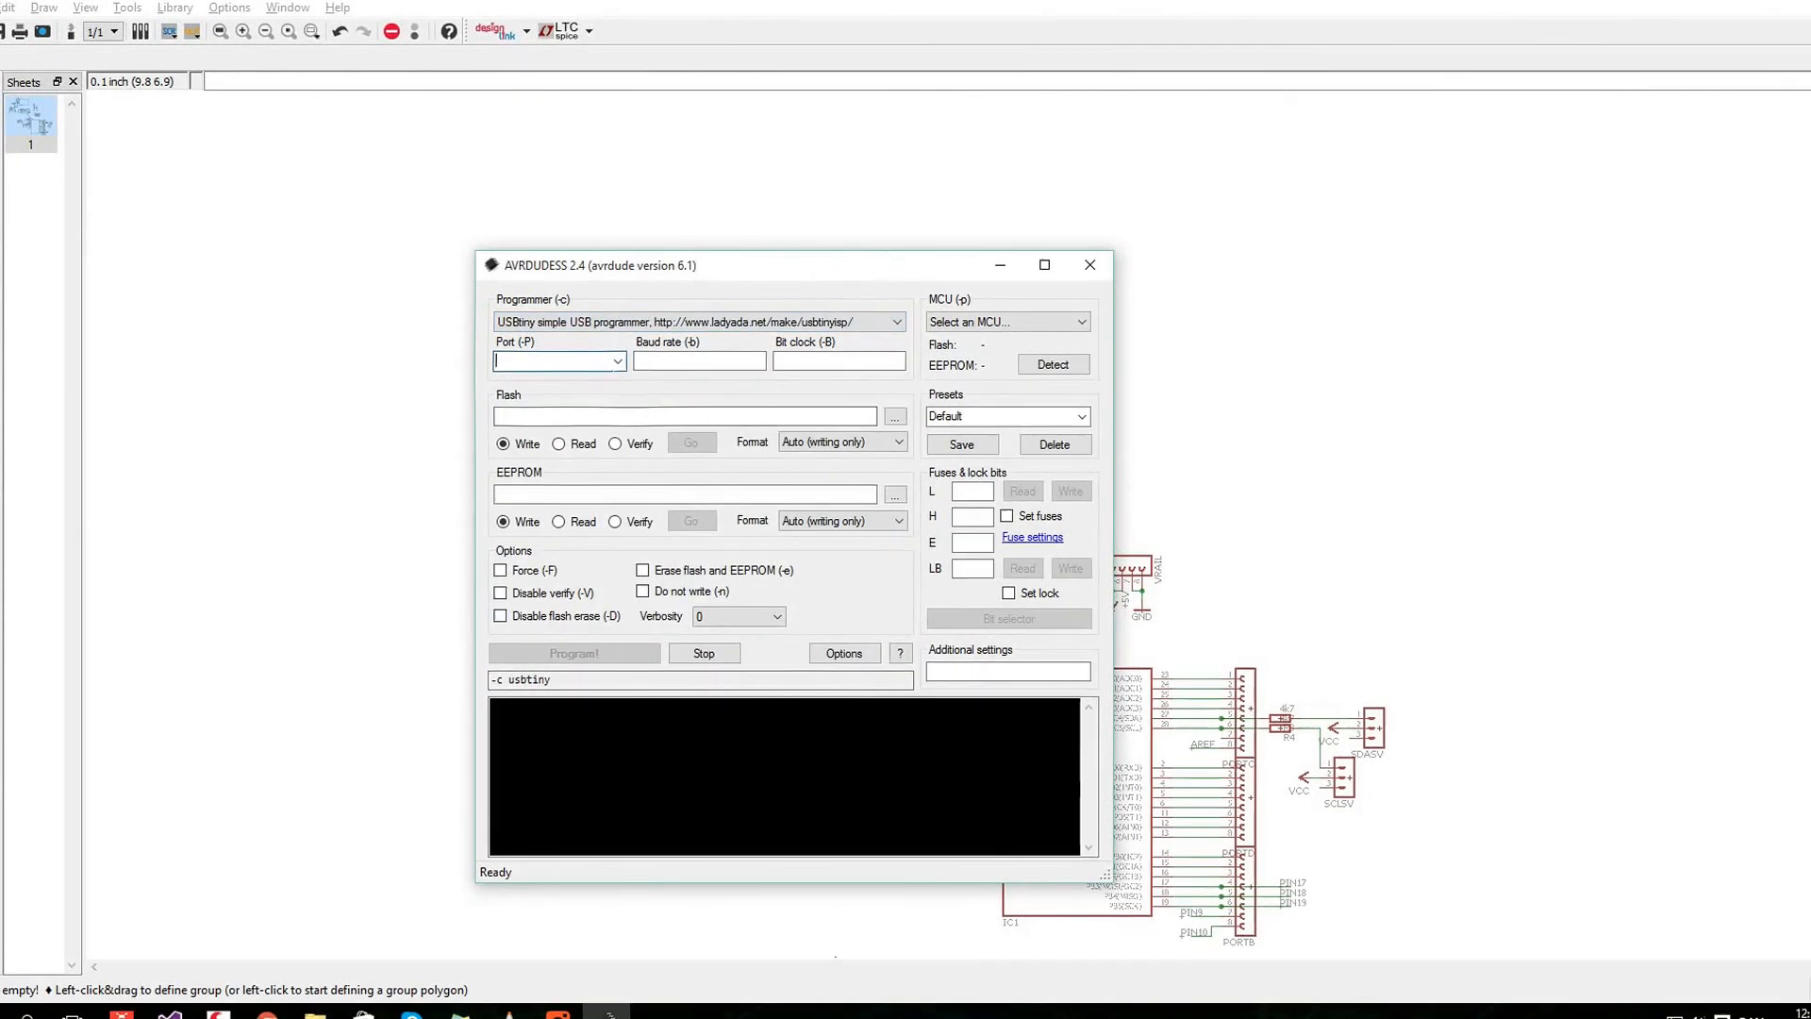
pyautogui.write('usb')
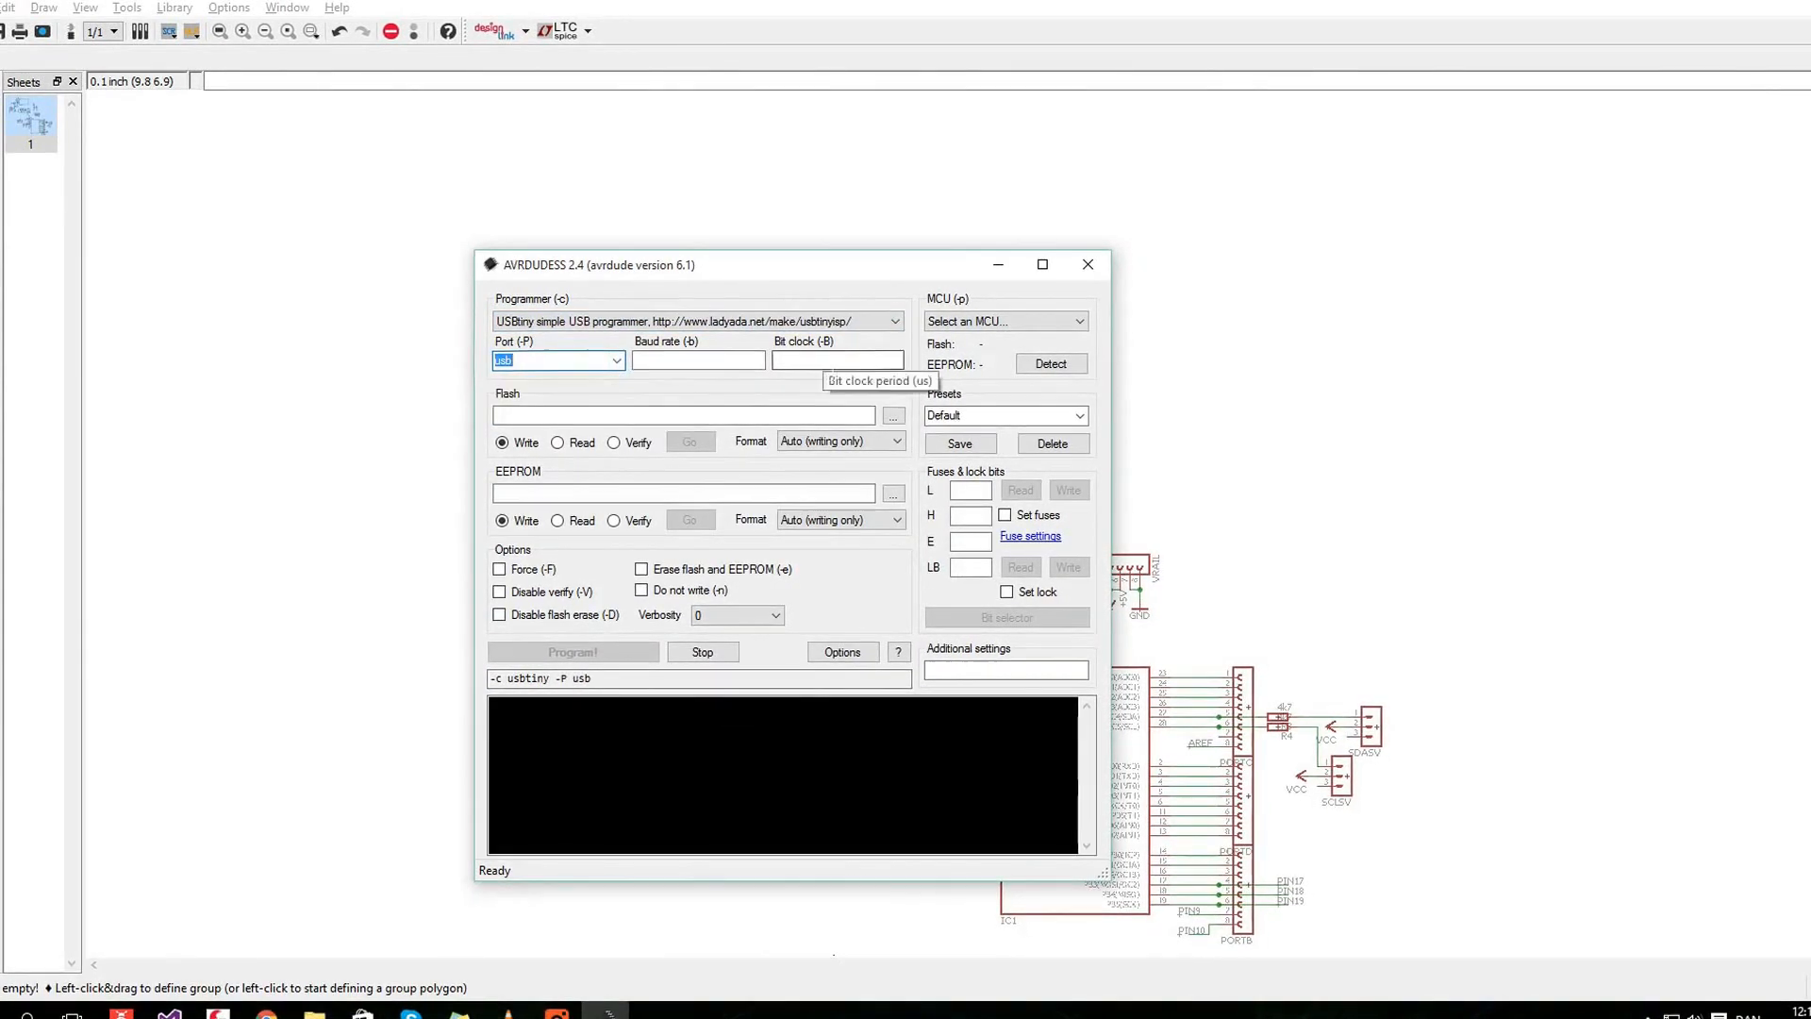
pyautogui.write('10')
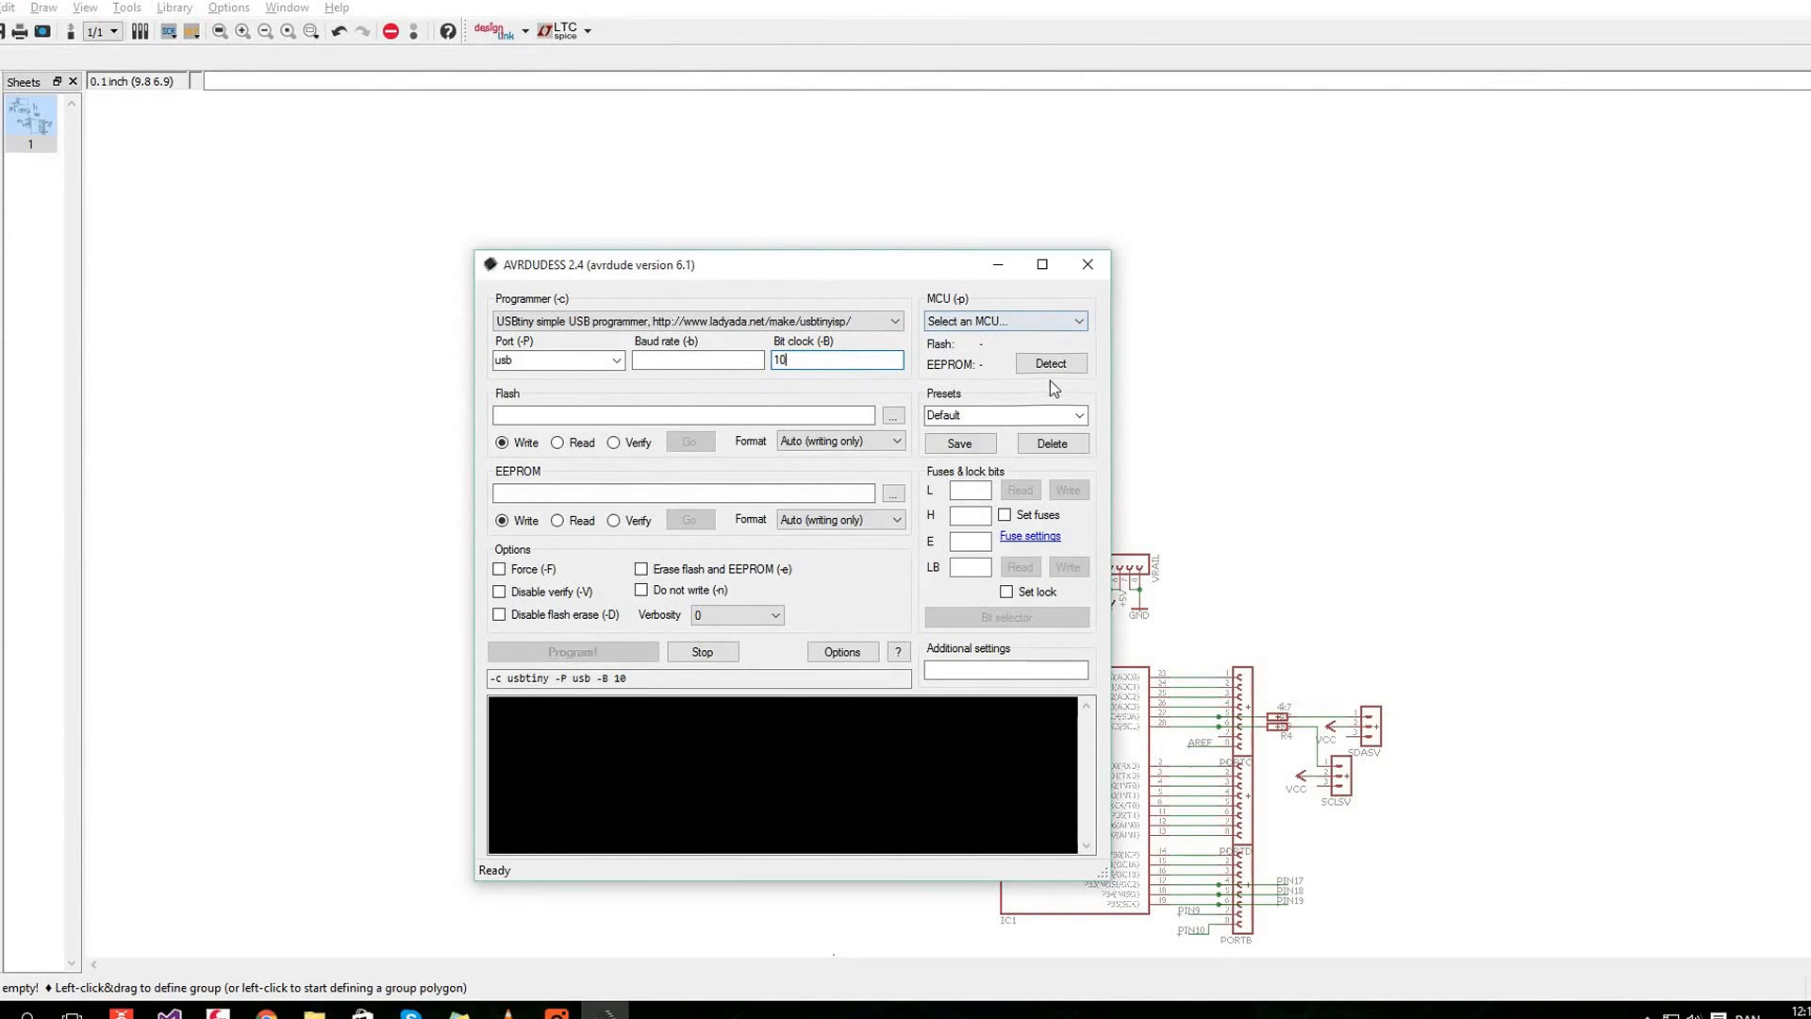
# Detect the ATmega328P and read its low, high, extended fuses and lock bits
pyautogui.click(1049, 365)
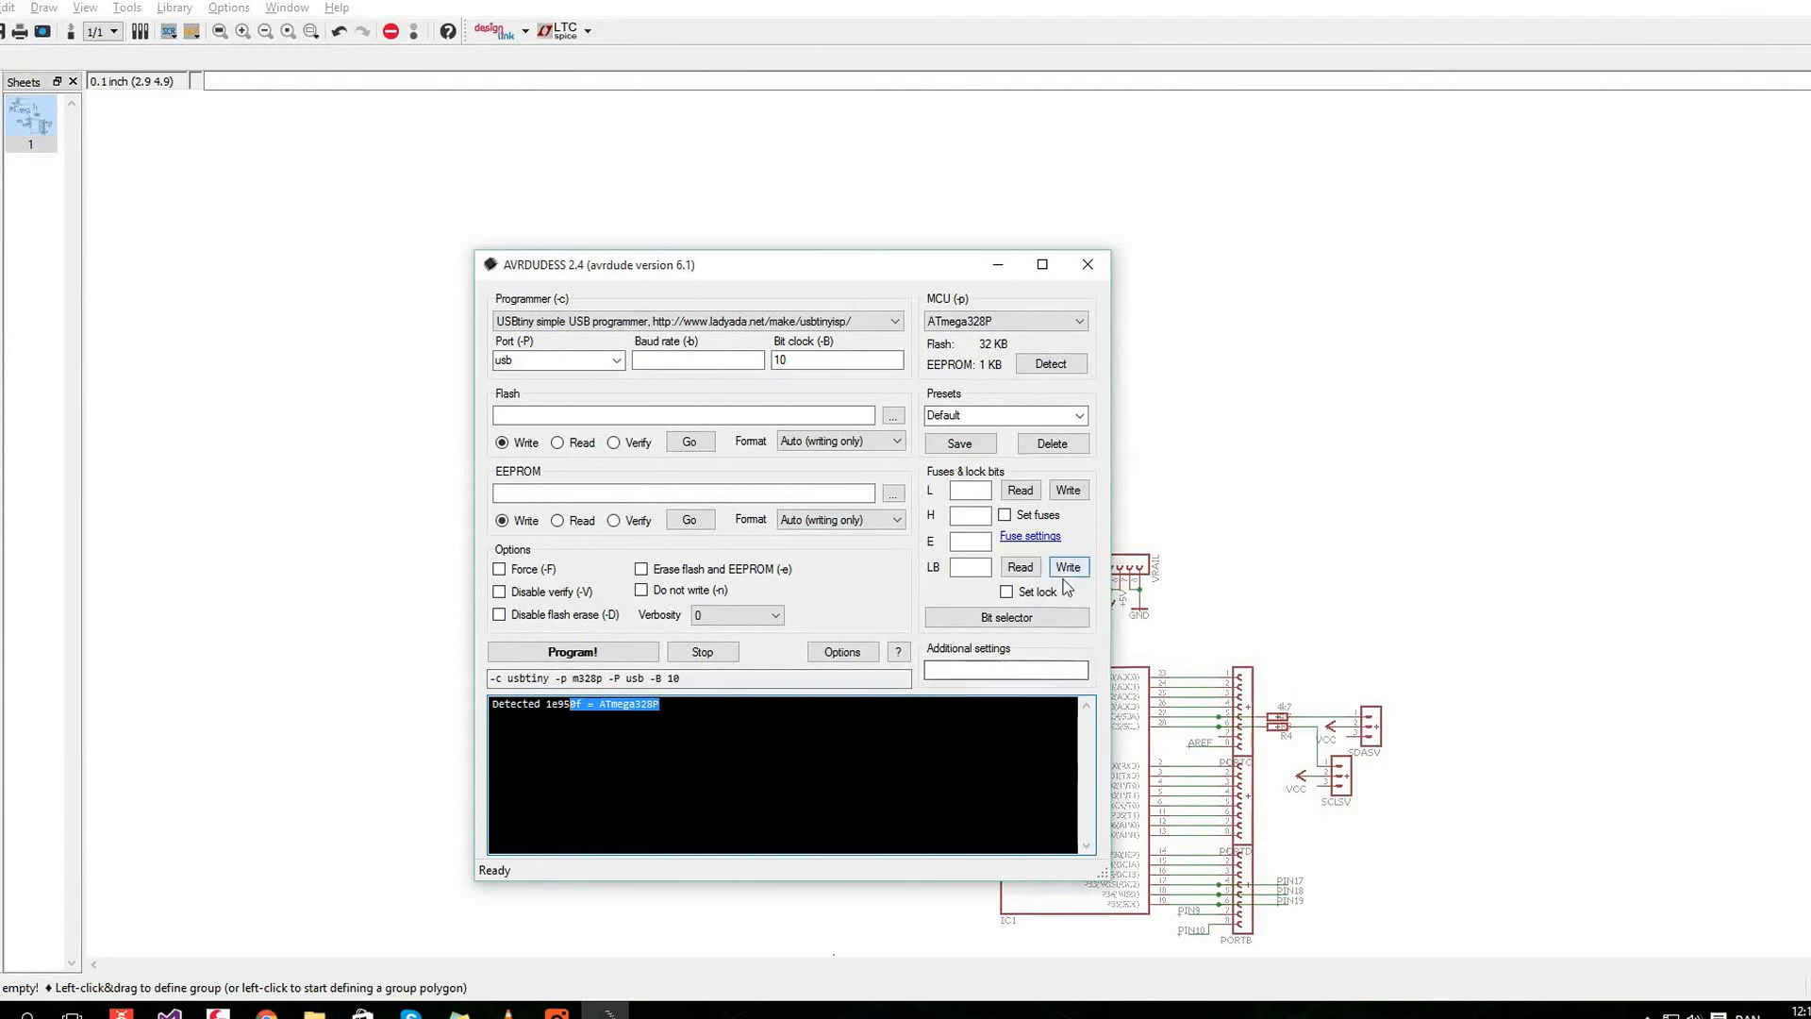
pyautogui.click(1019, 489)
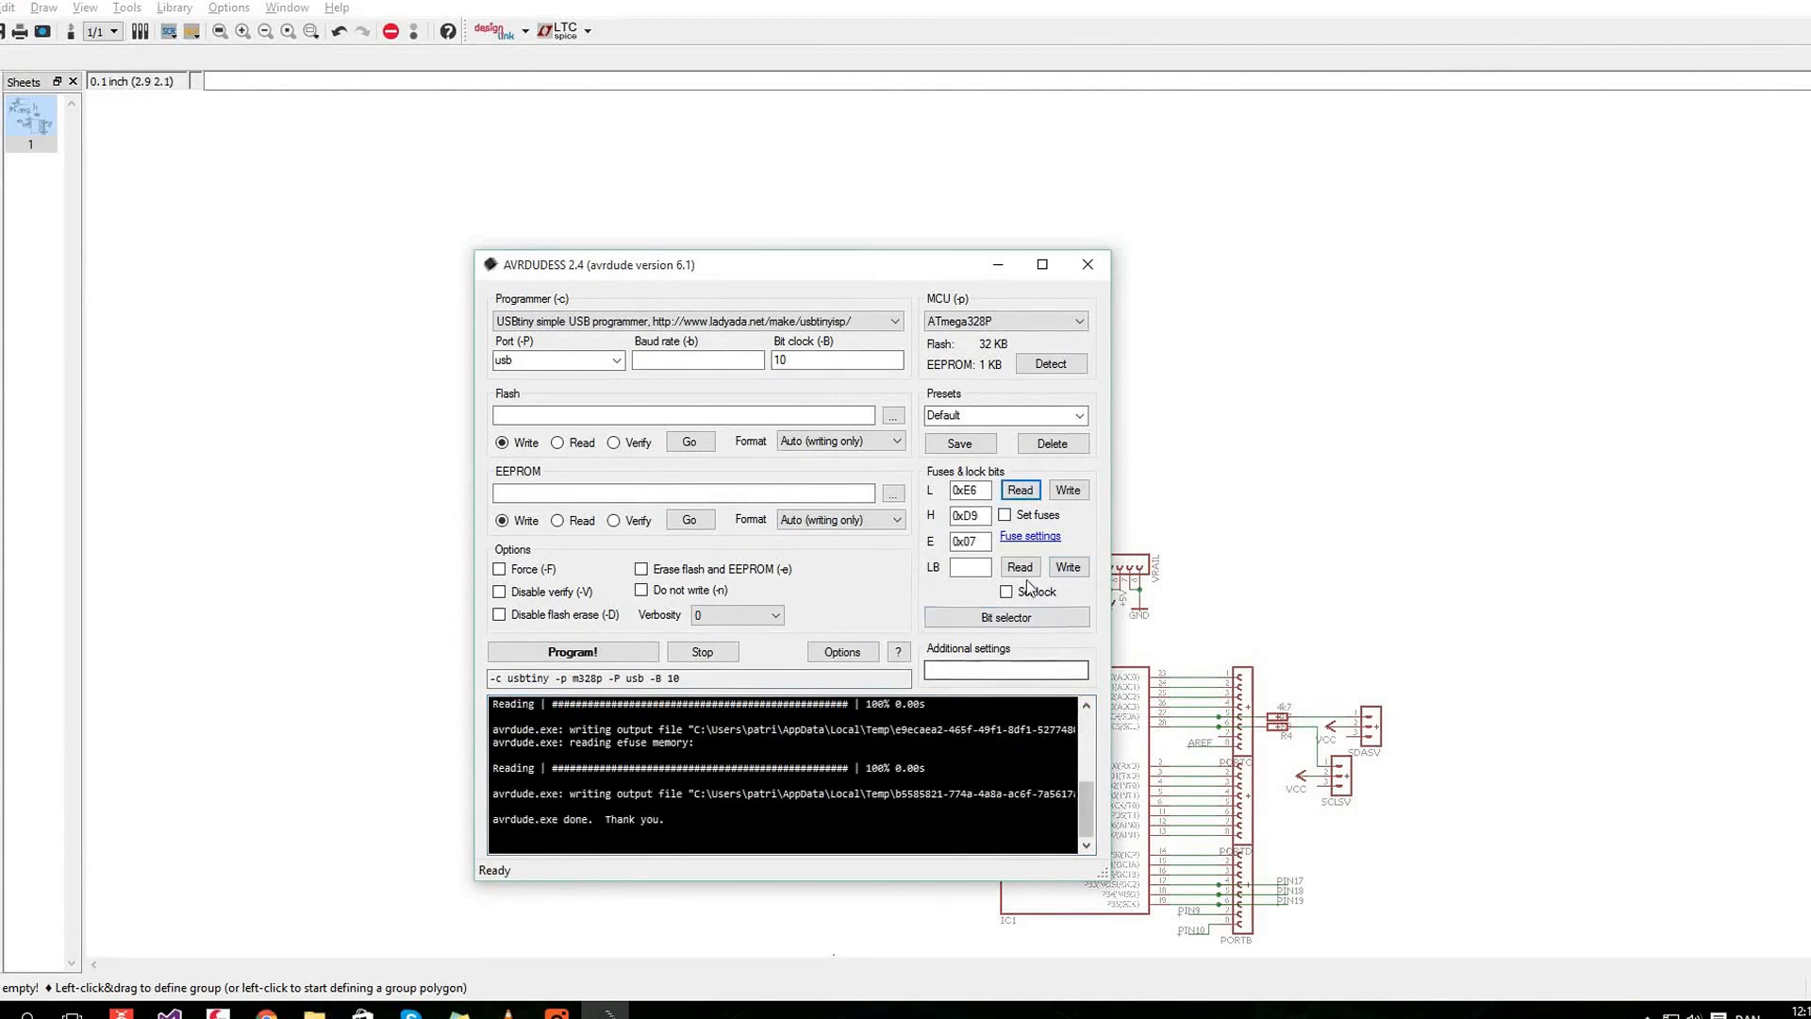
pyautogui.click(1019, 566)
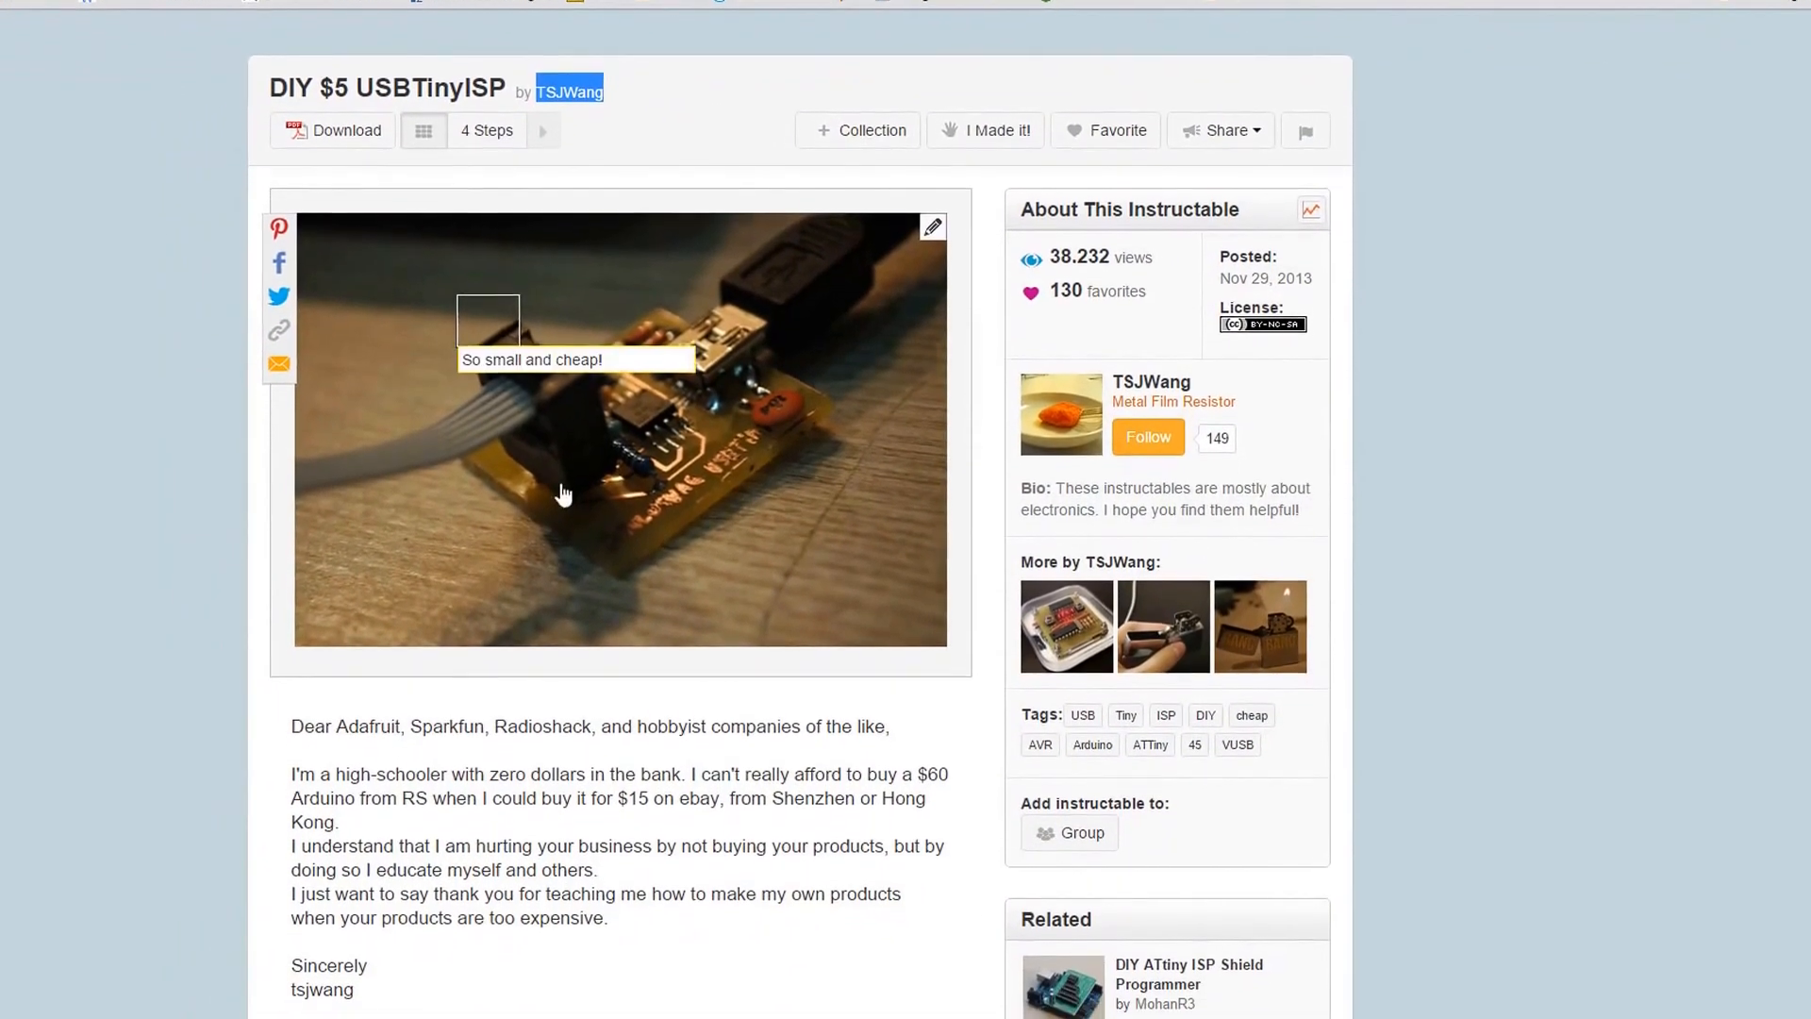
pyautogui.scroll(-3)
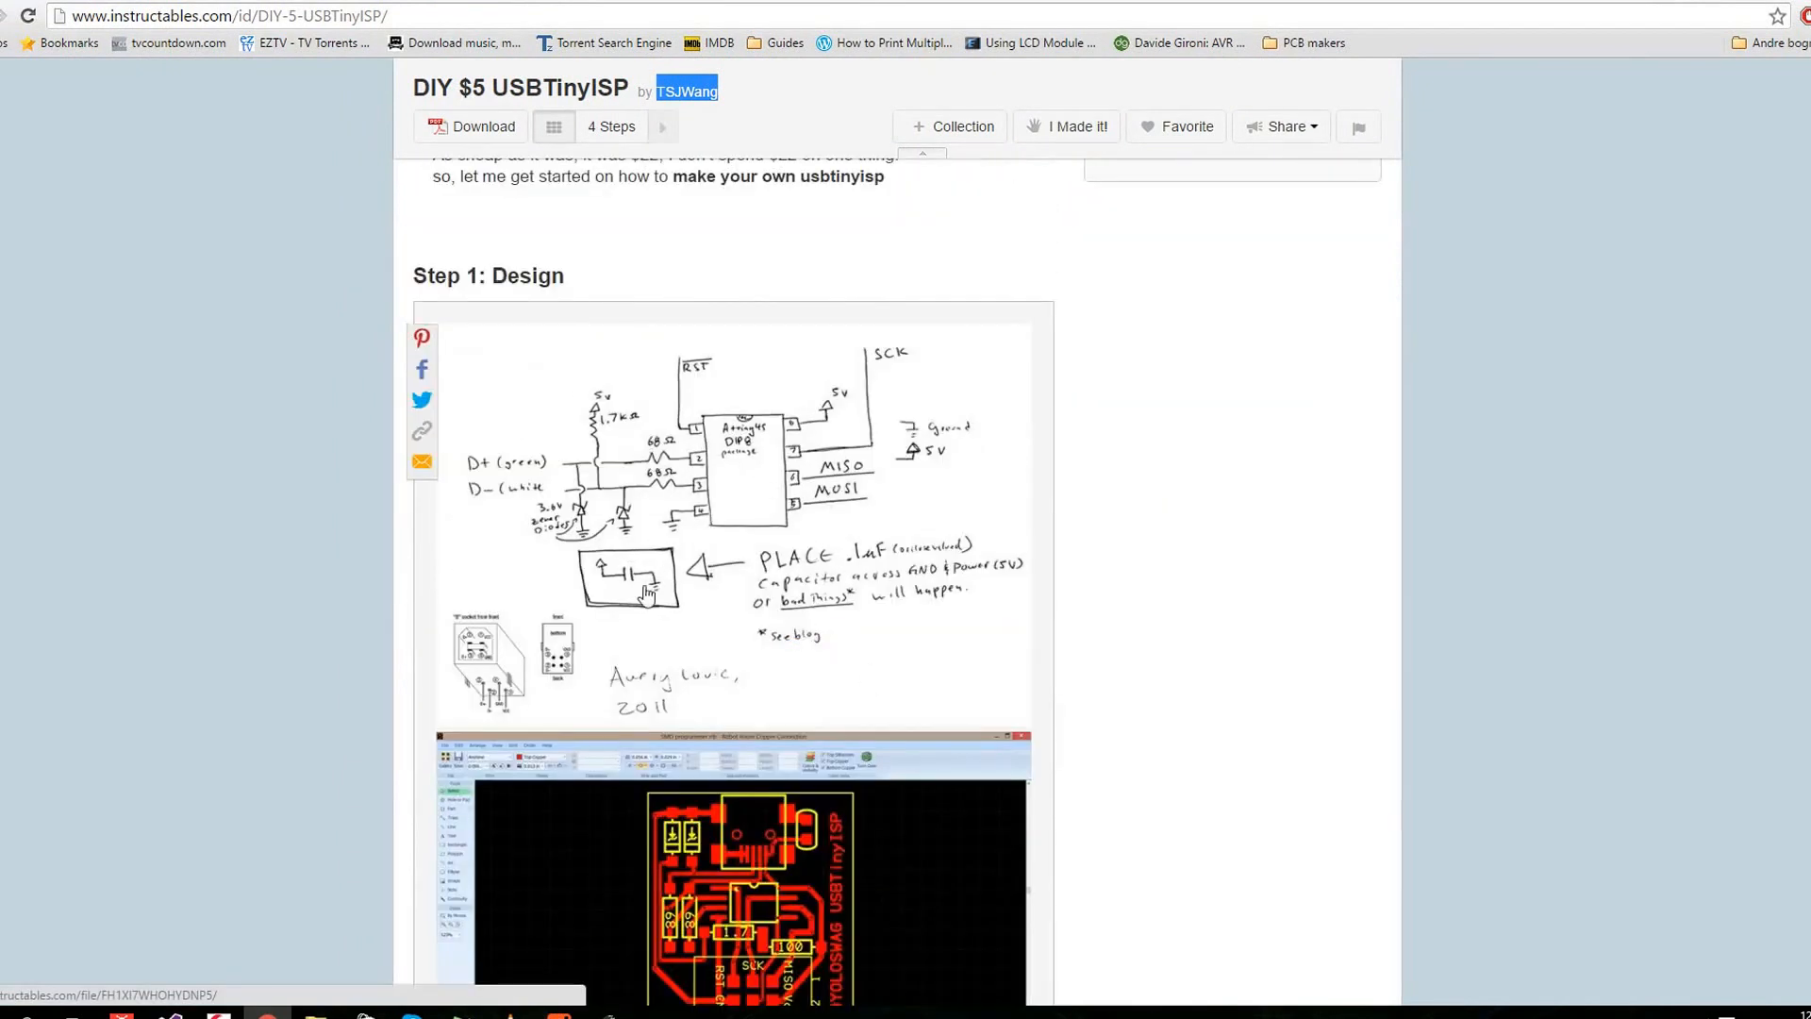
pyautogui.scroll(-3)
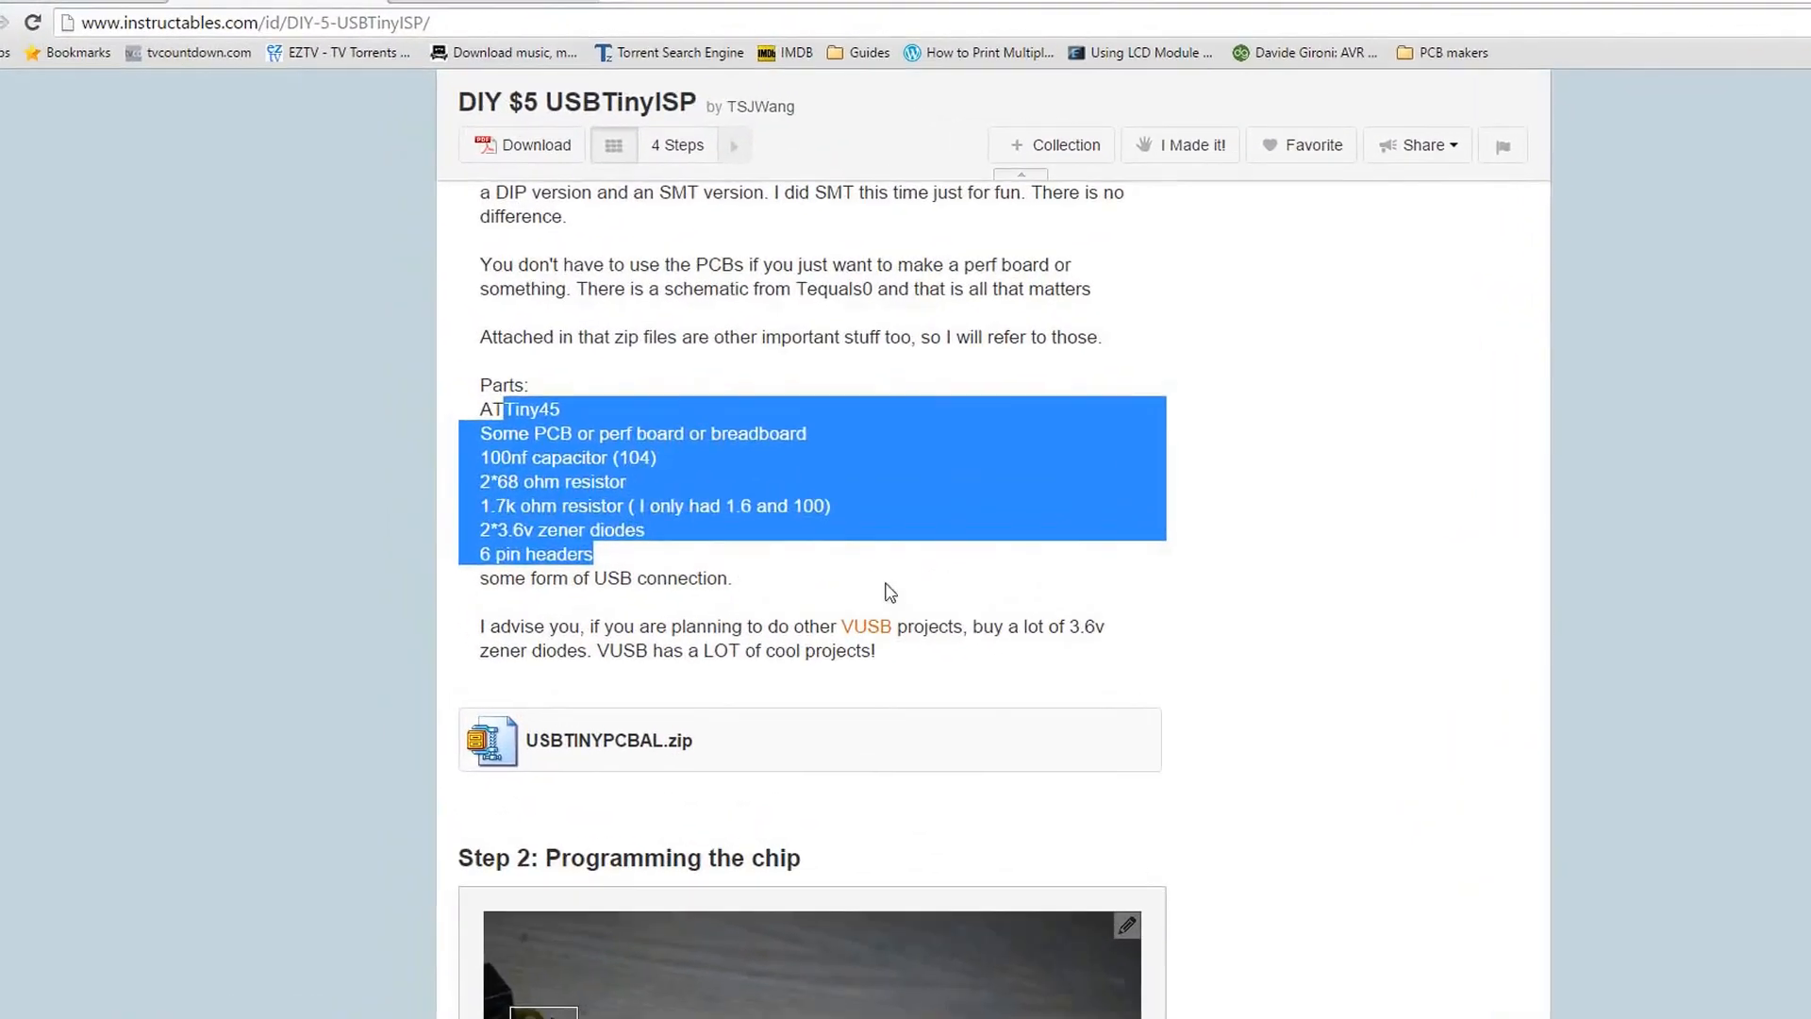
pyautogui.scroll(-3)
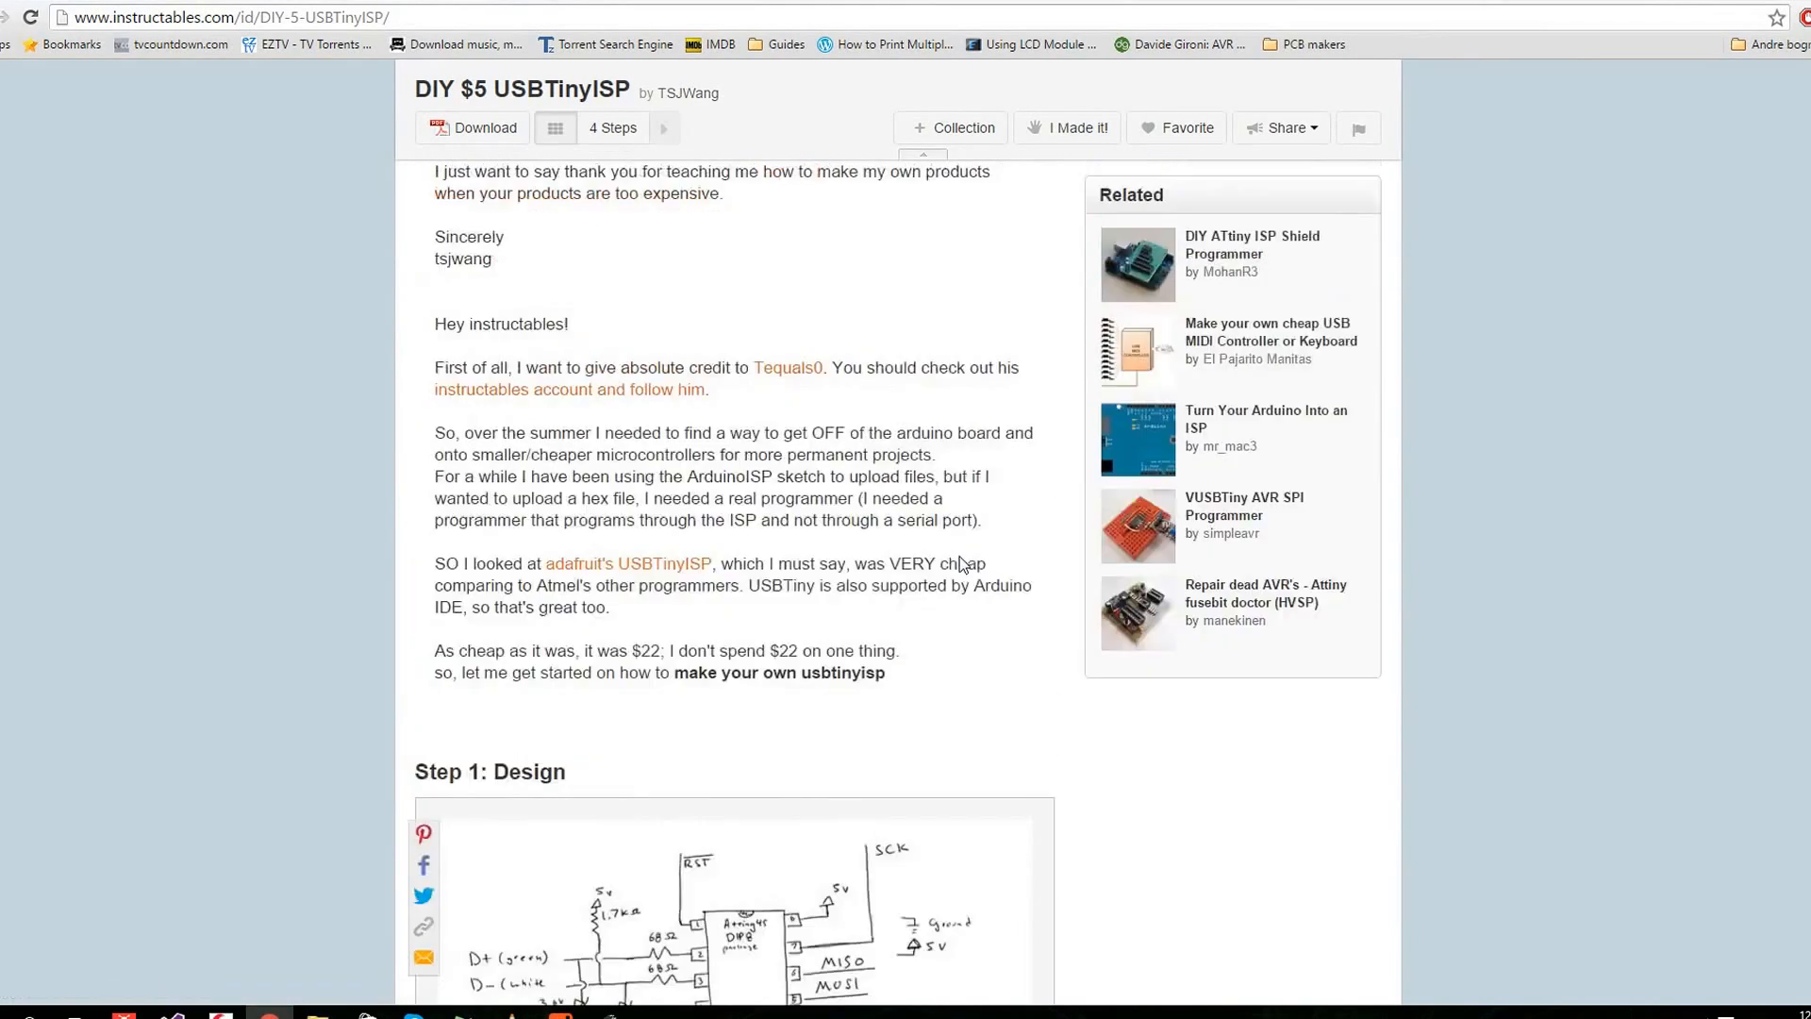
pyautogui.scroll(3)
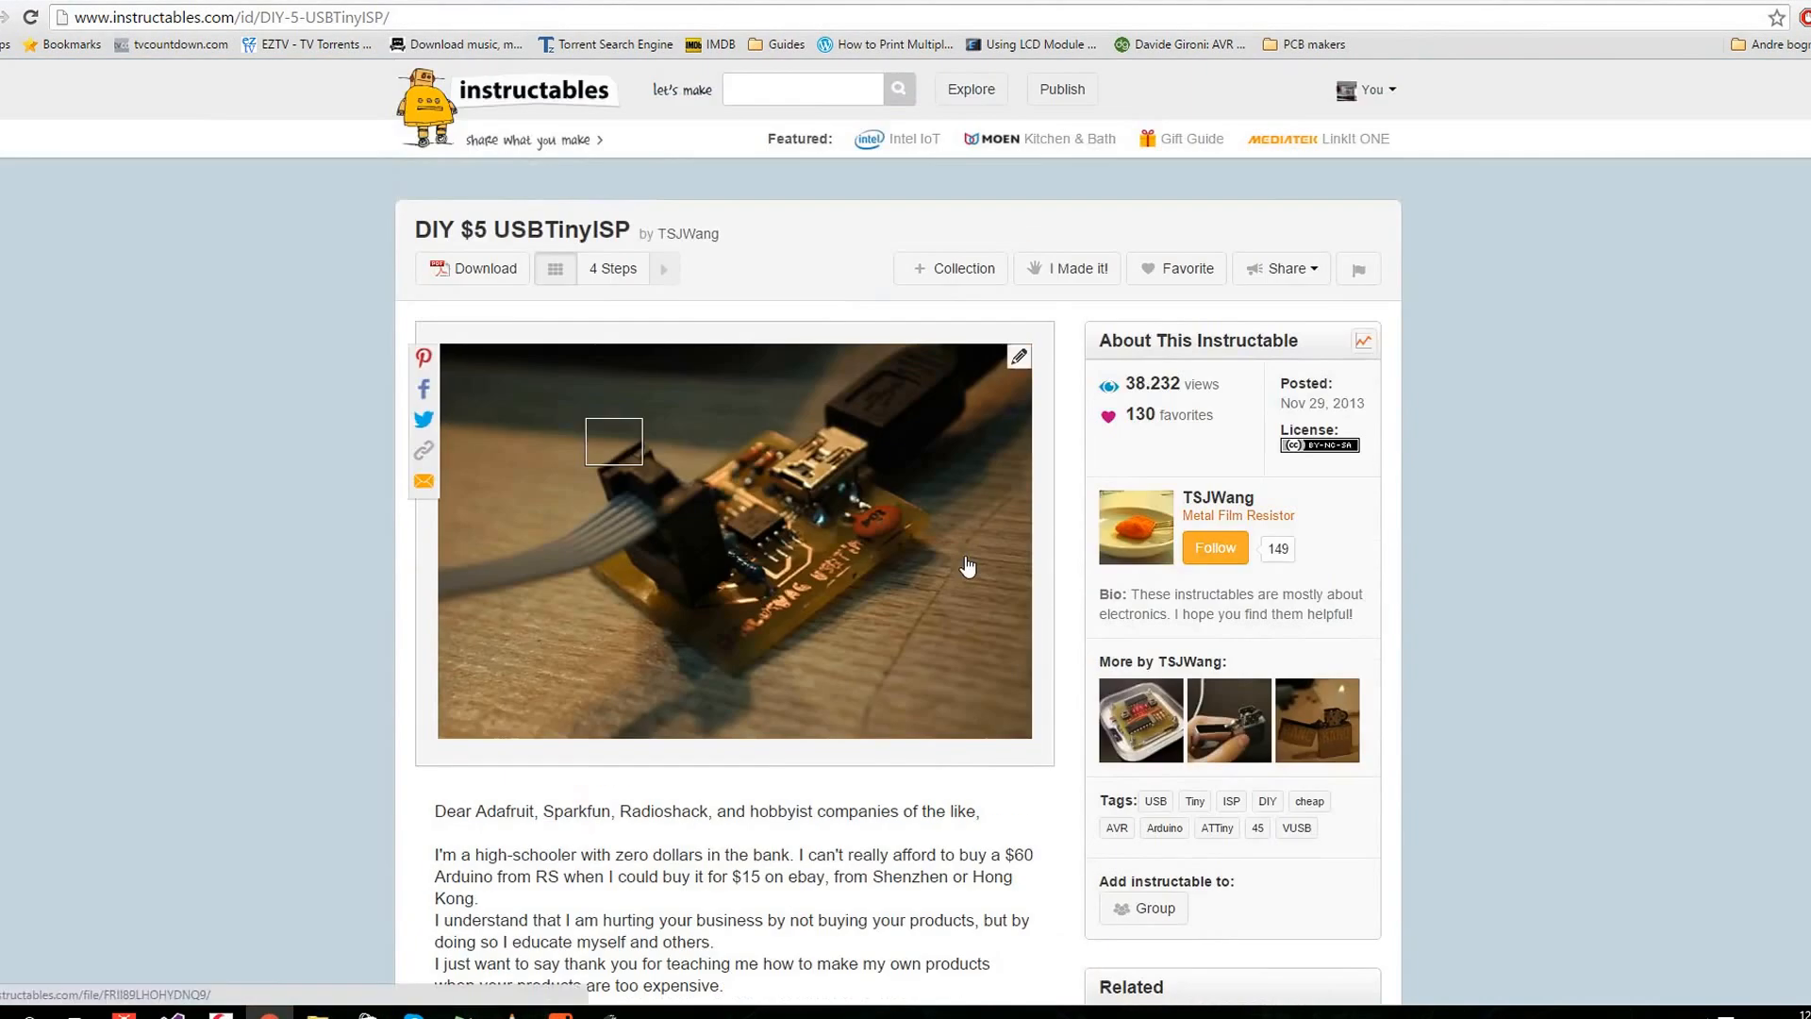
pyautogui.scroll(-3)
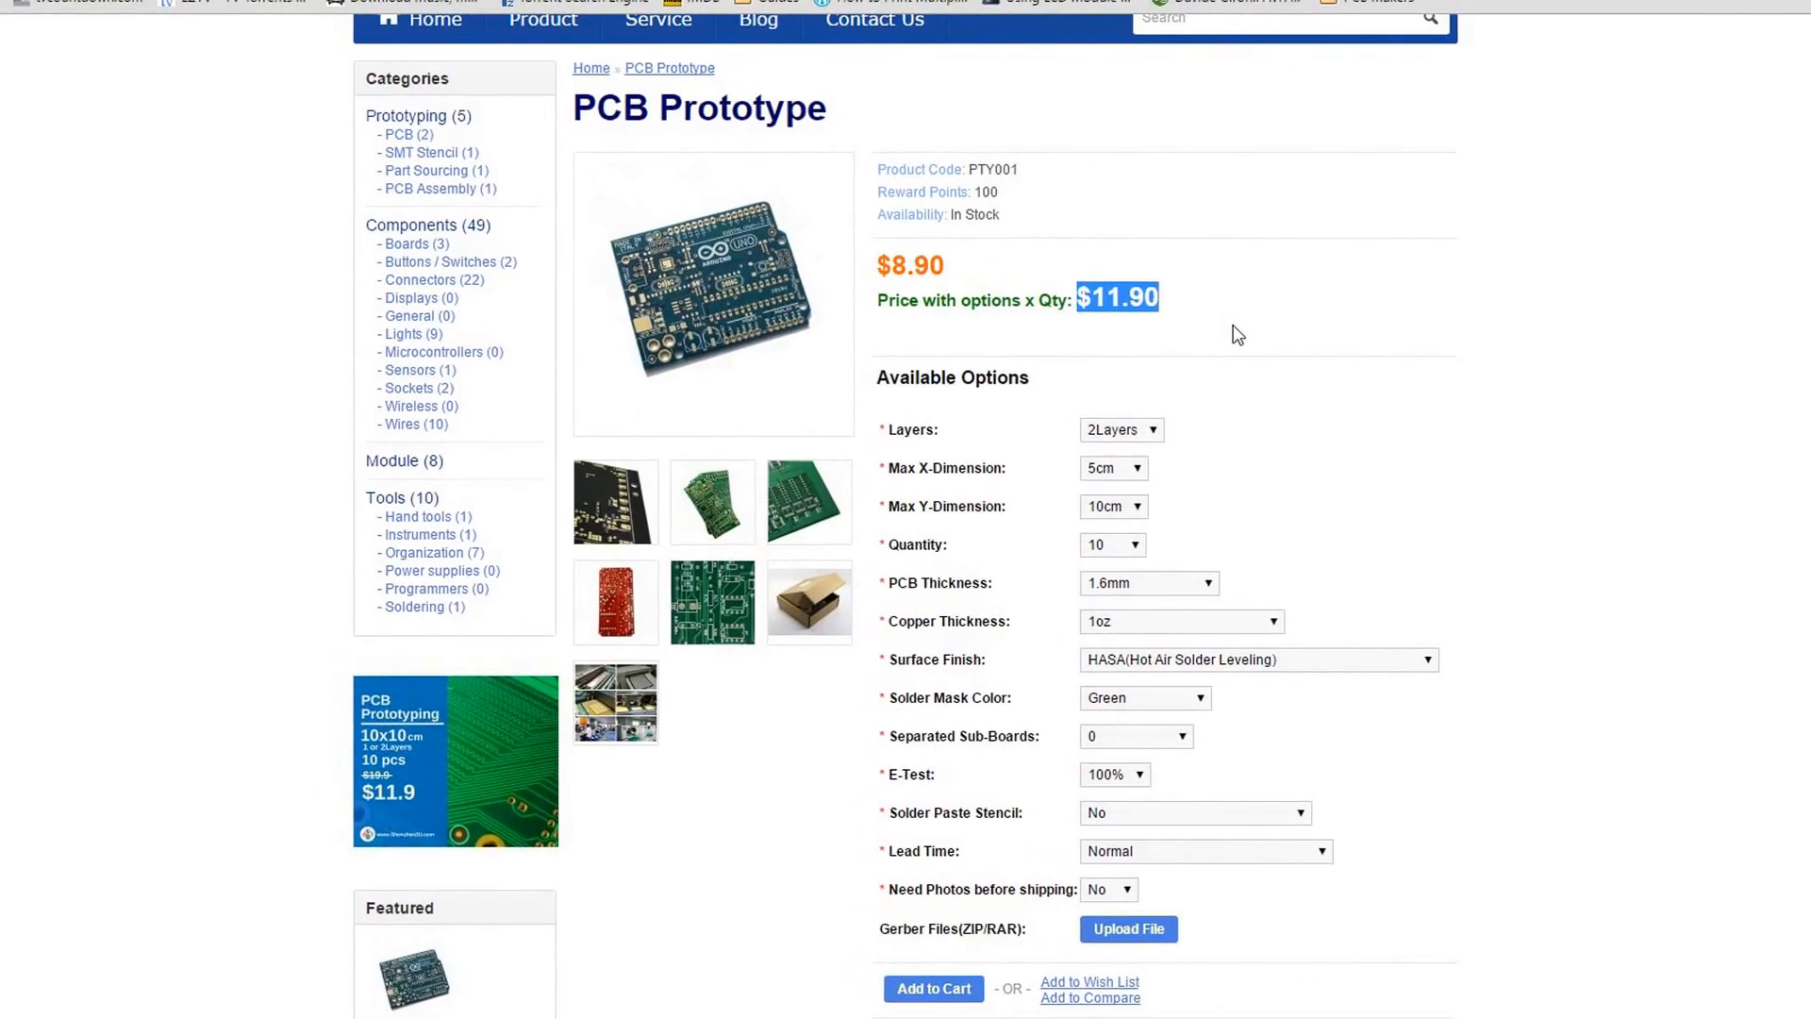
pyautogui.scroll(-3)
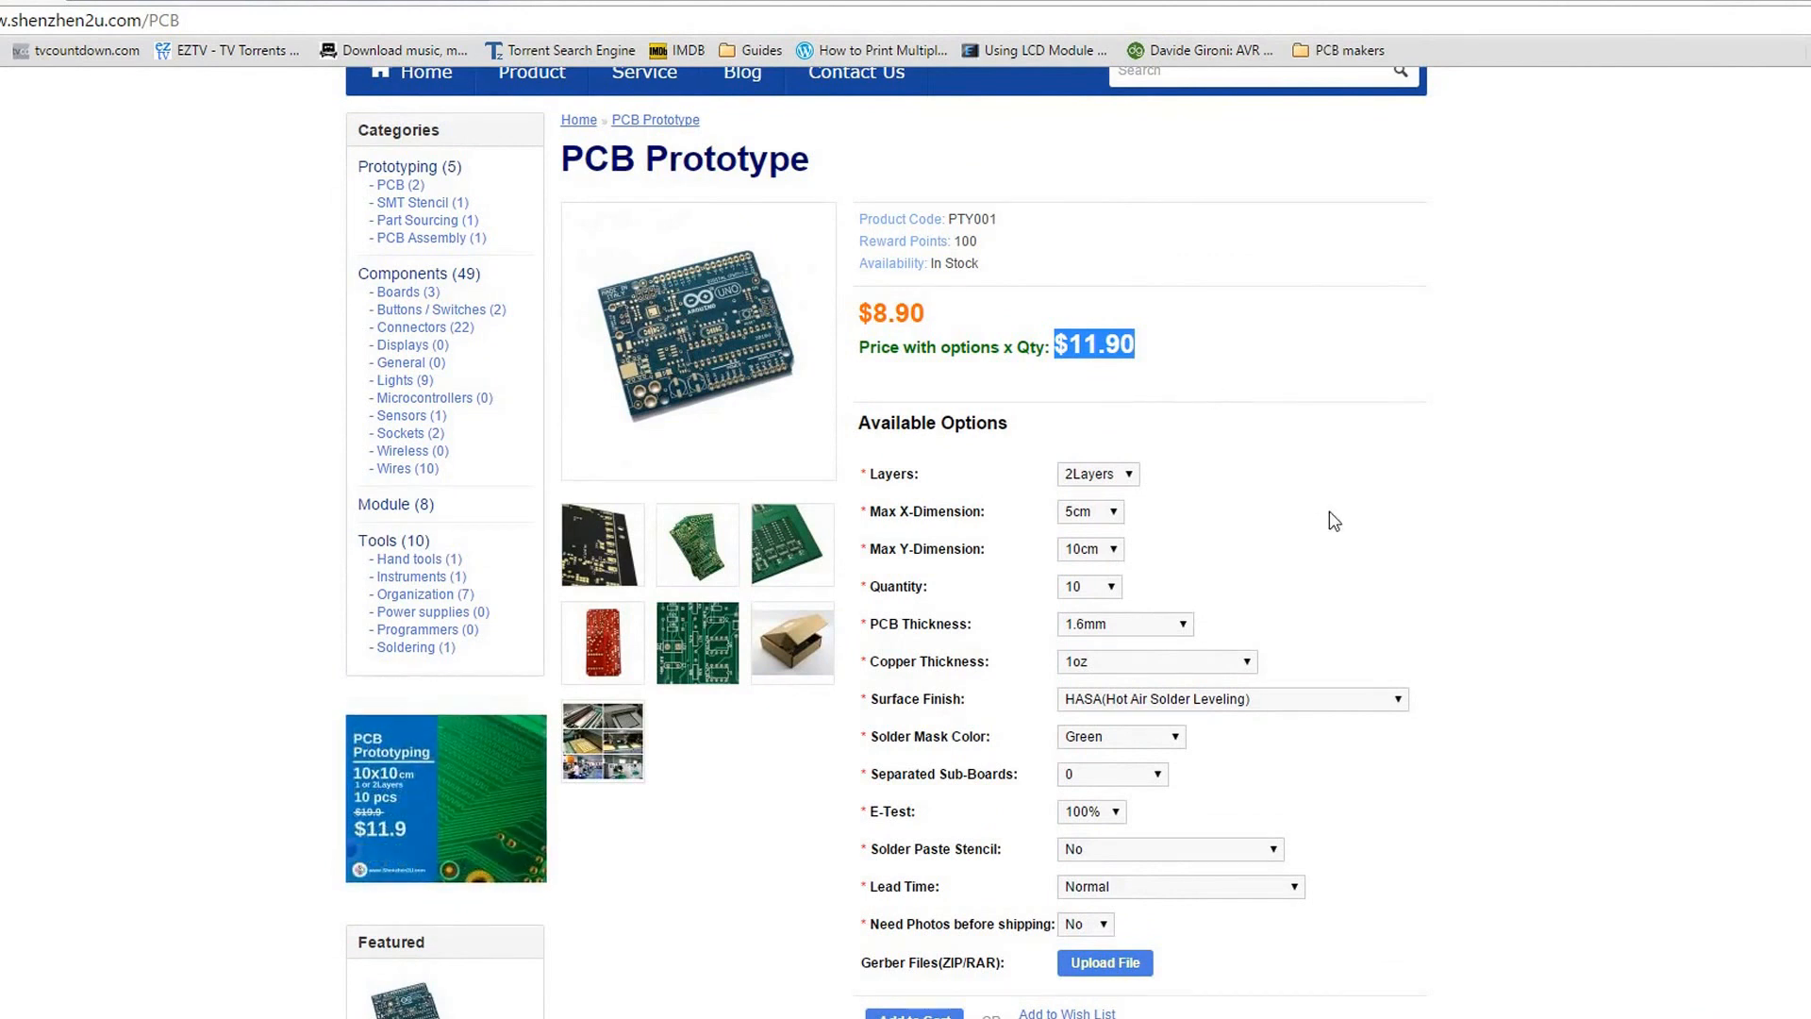
pyautogui.scroll(-3)
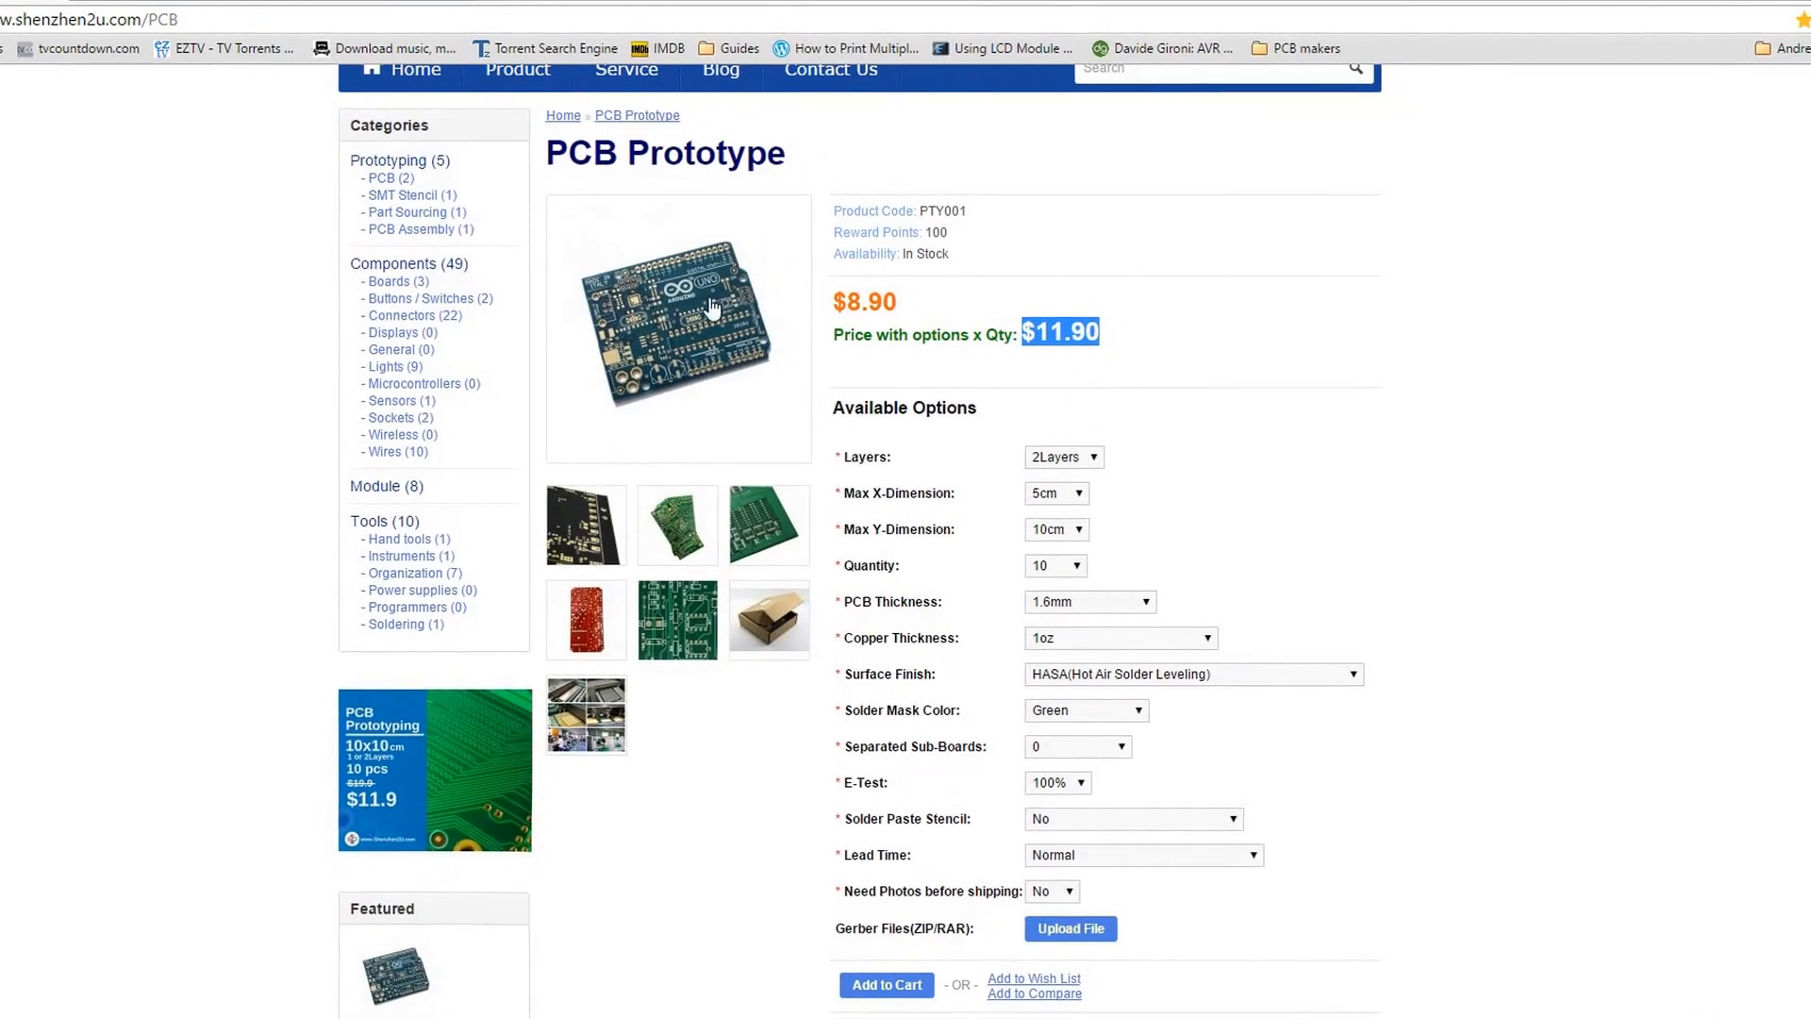
pyautogui.click(678, 327)
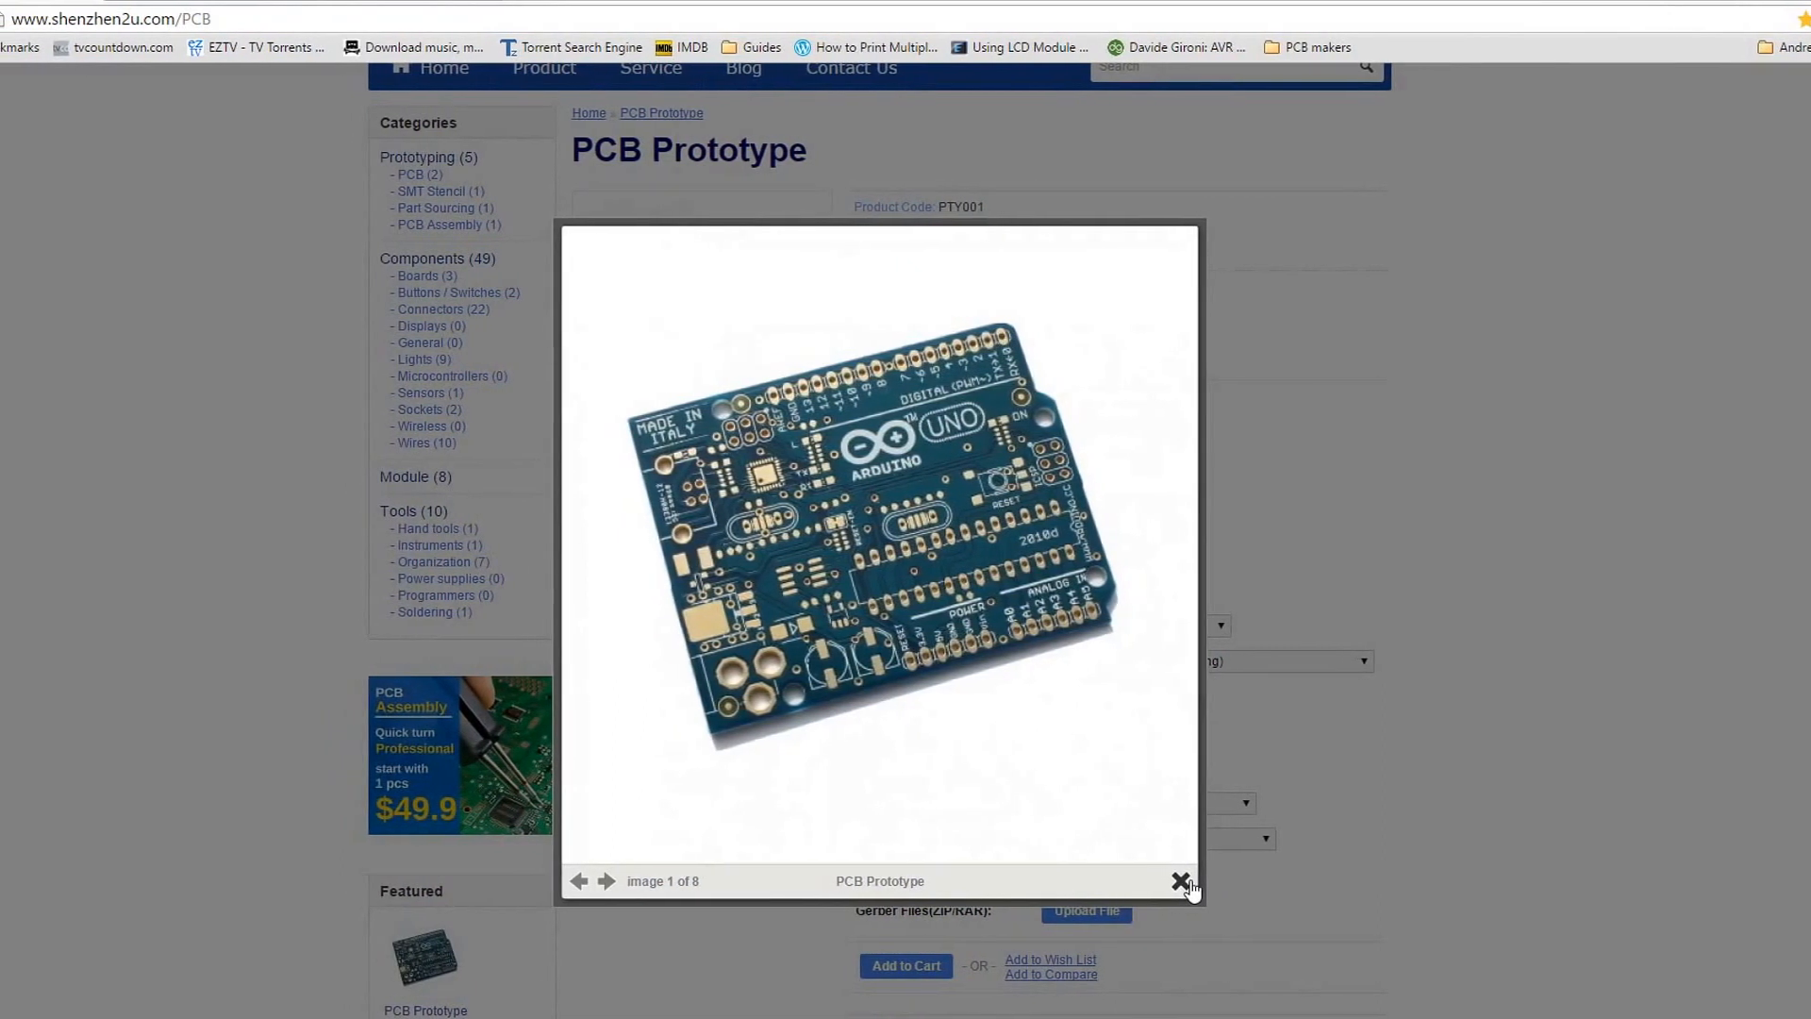
pyautogui.click(1180, 881)
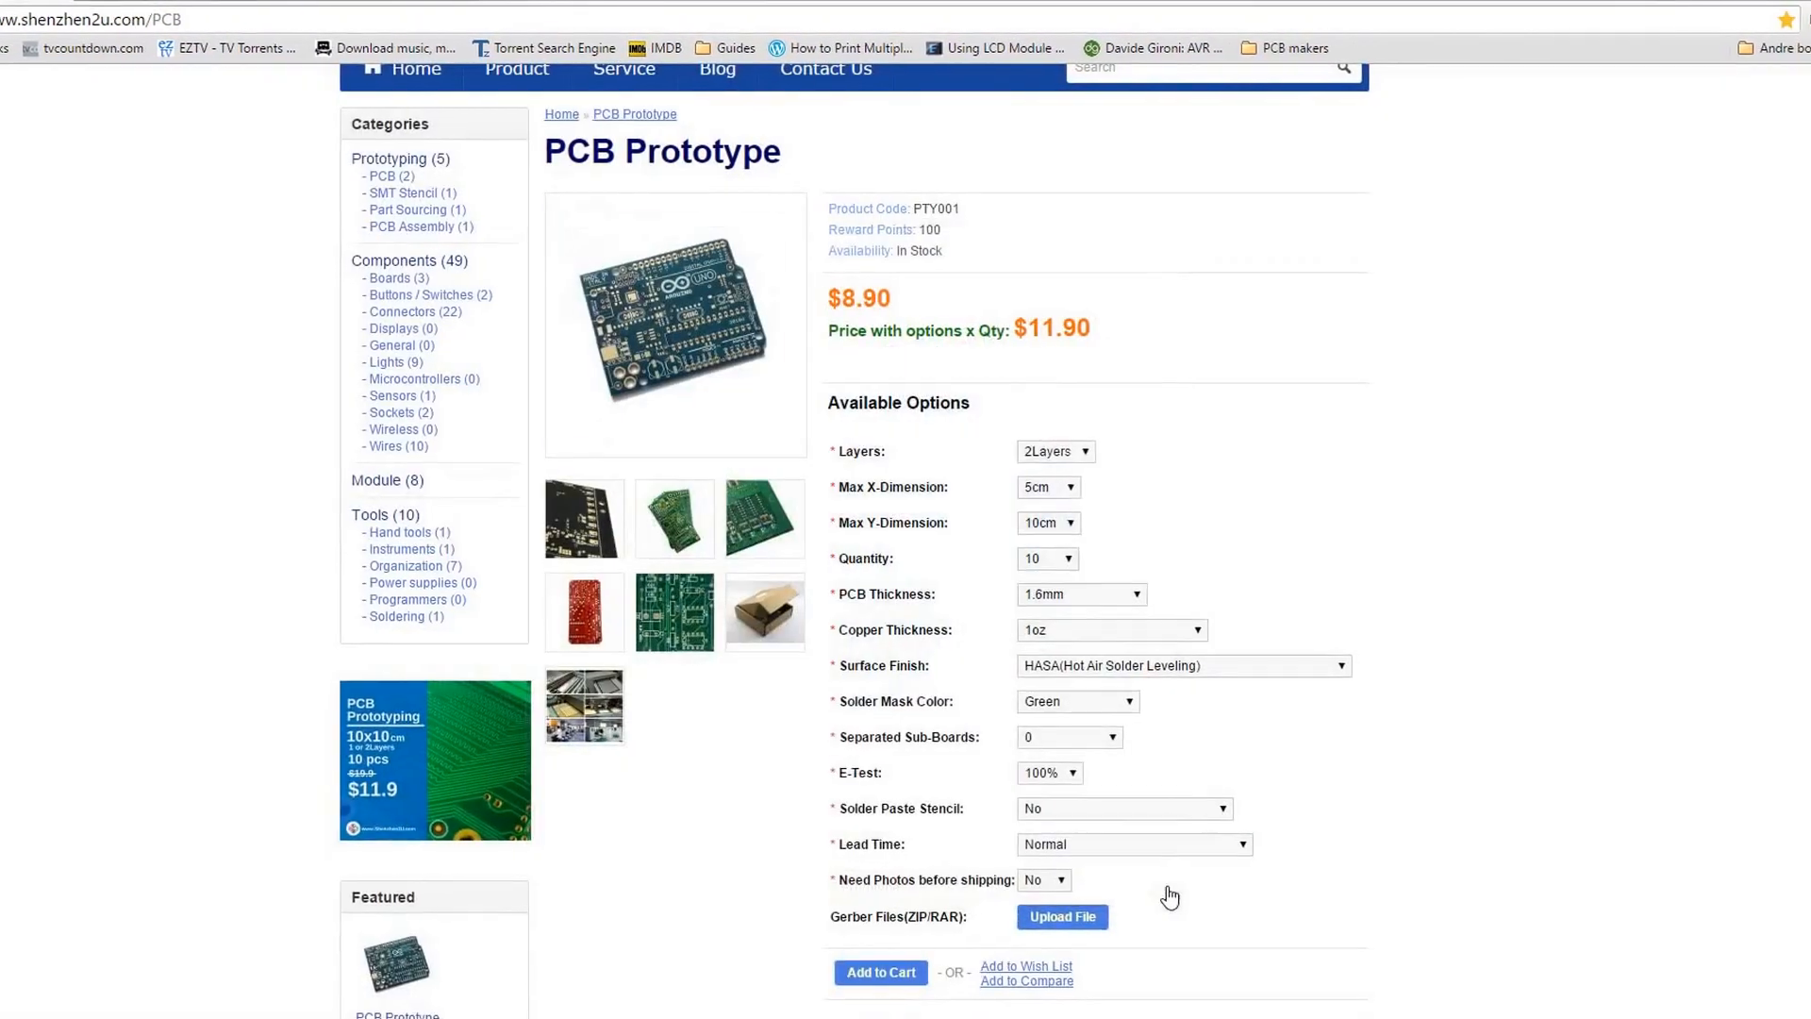
pyautogui.scroll(-3)
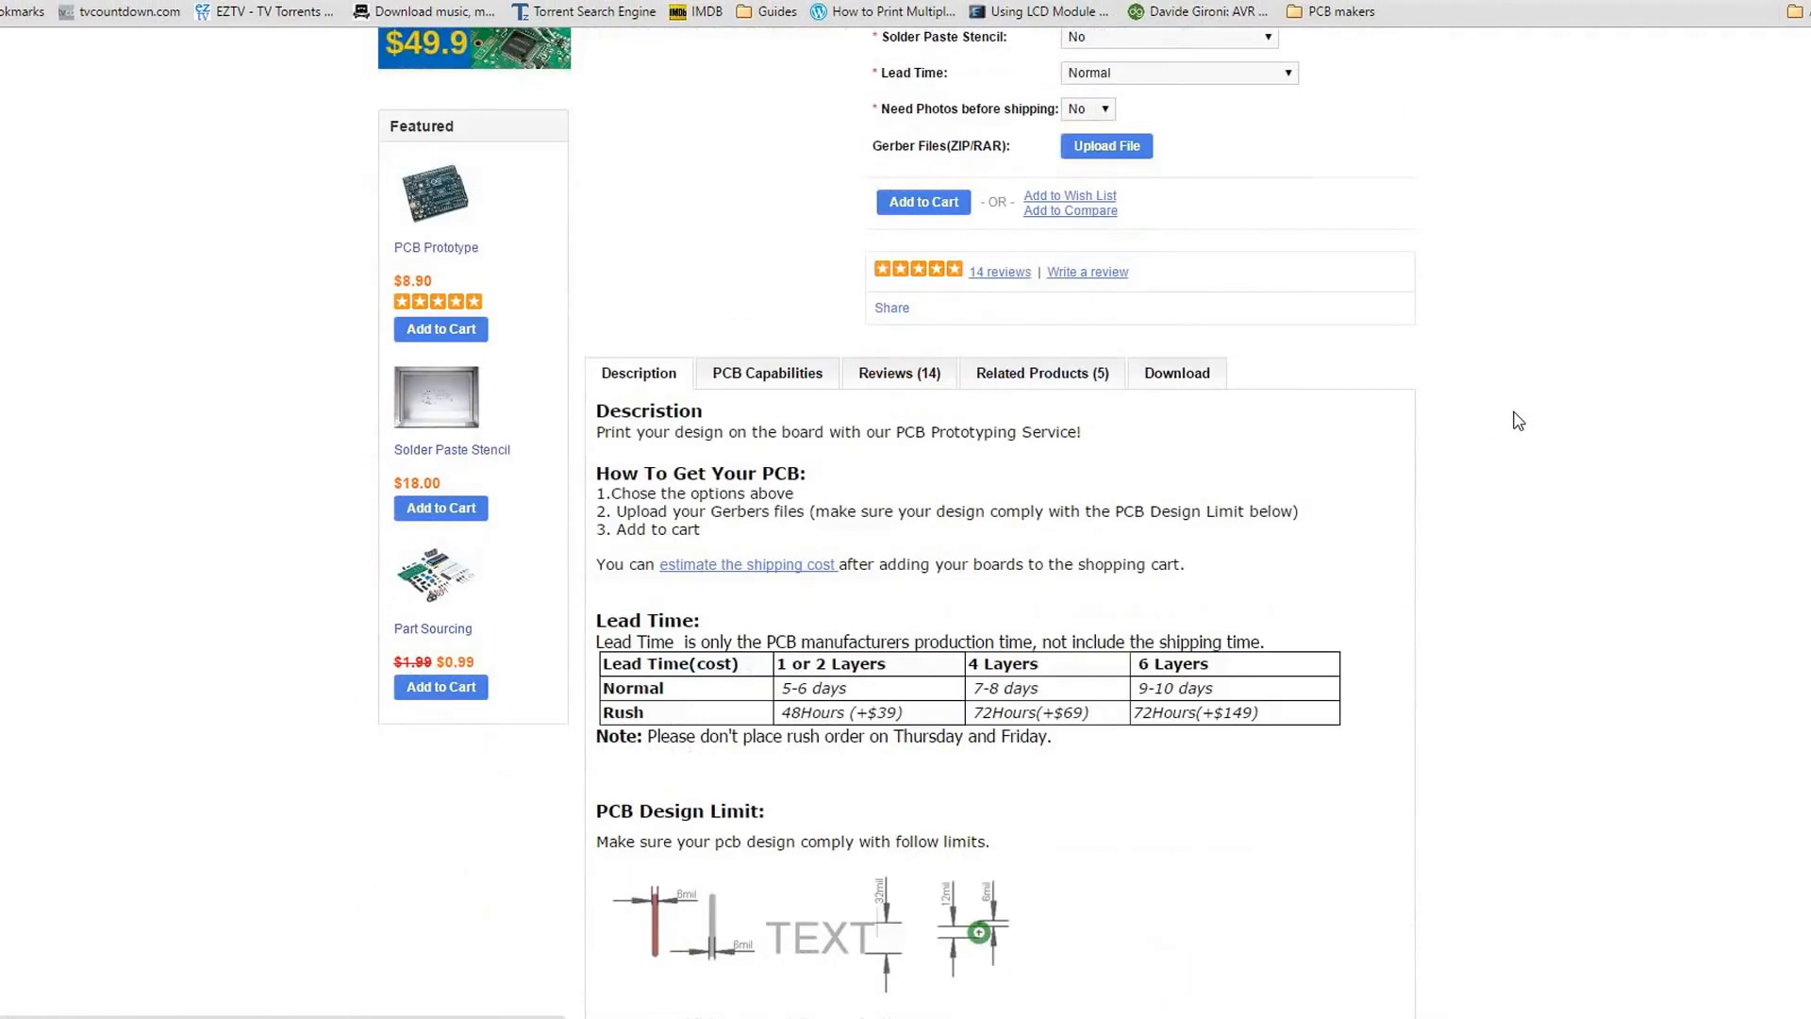
pyautogui.scroll(-3)
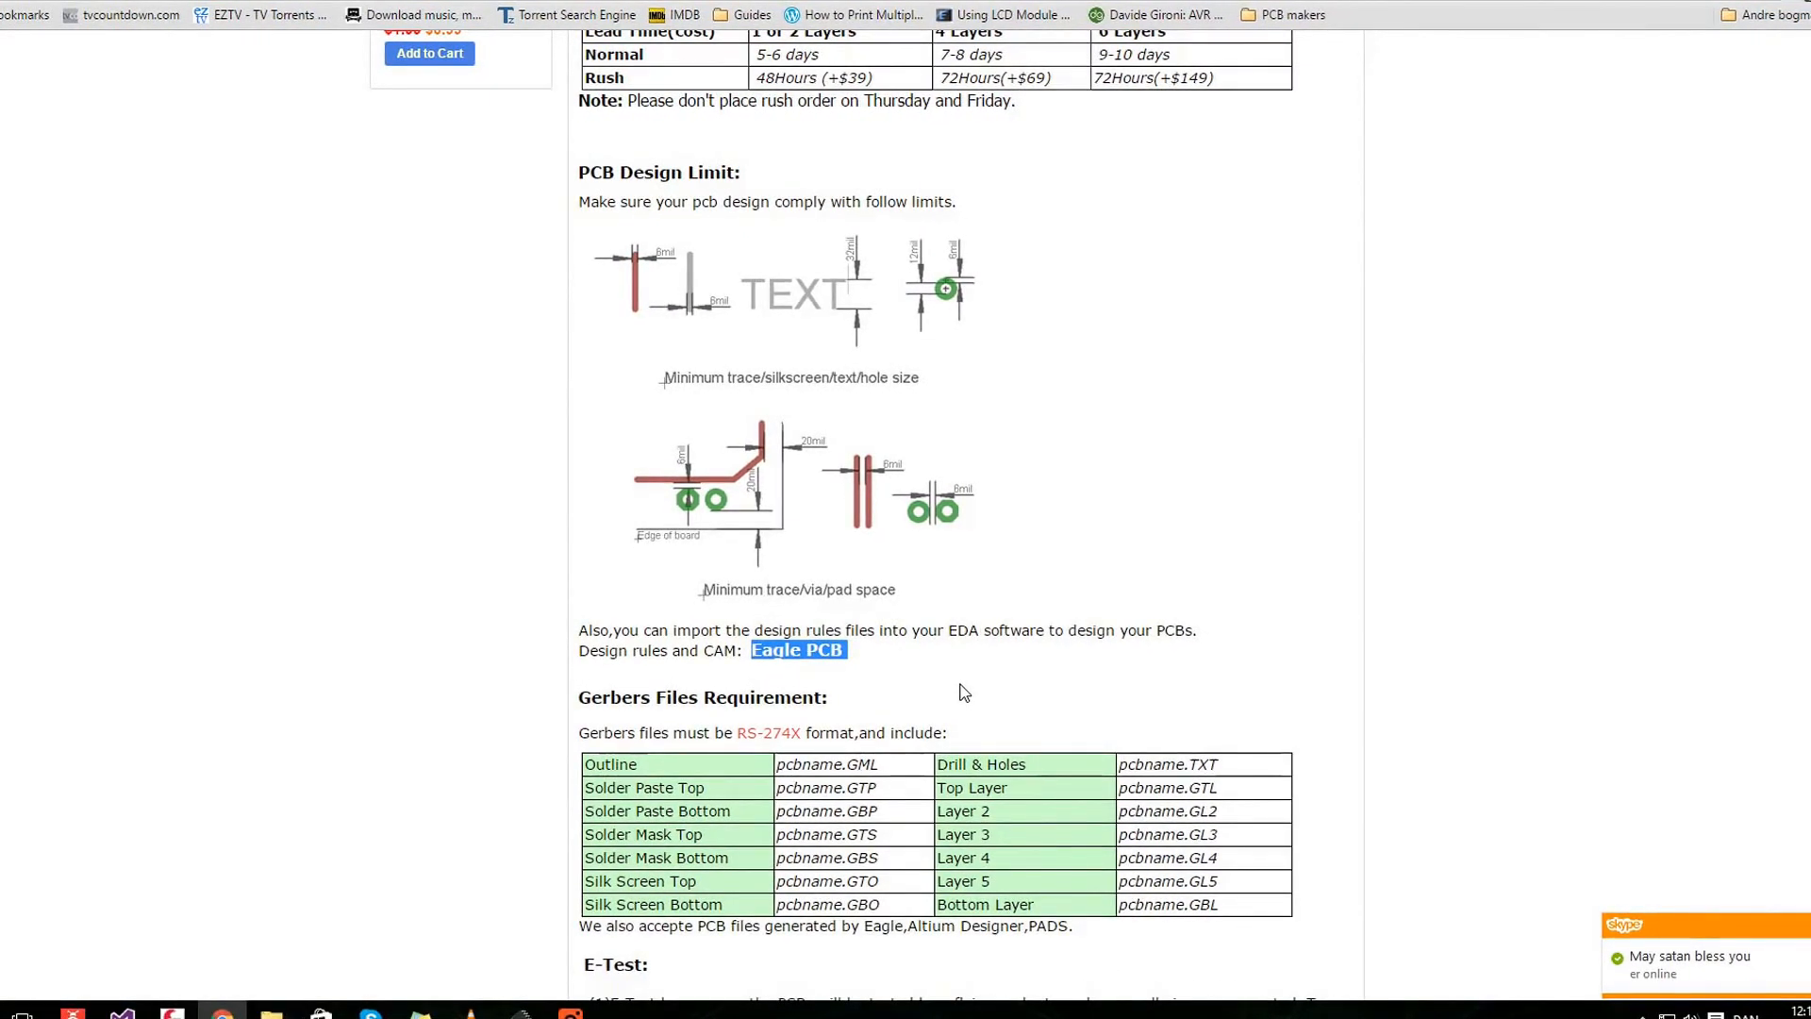
pyautogui.scroll(-3)
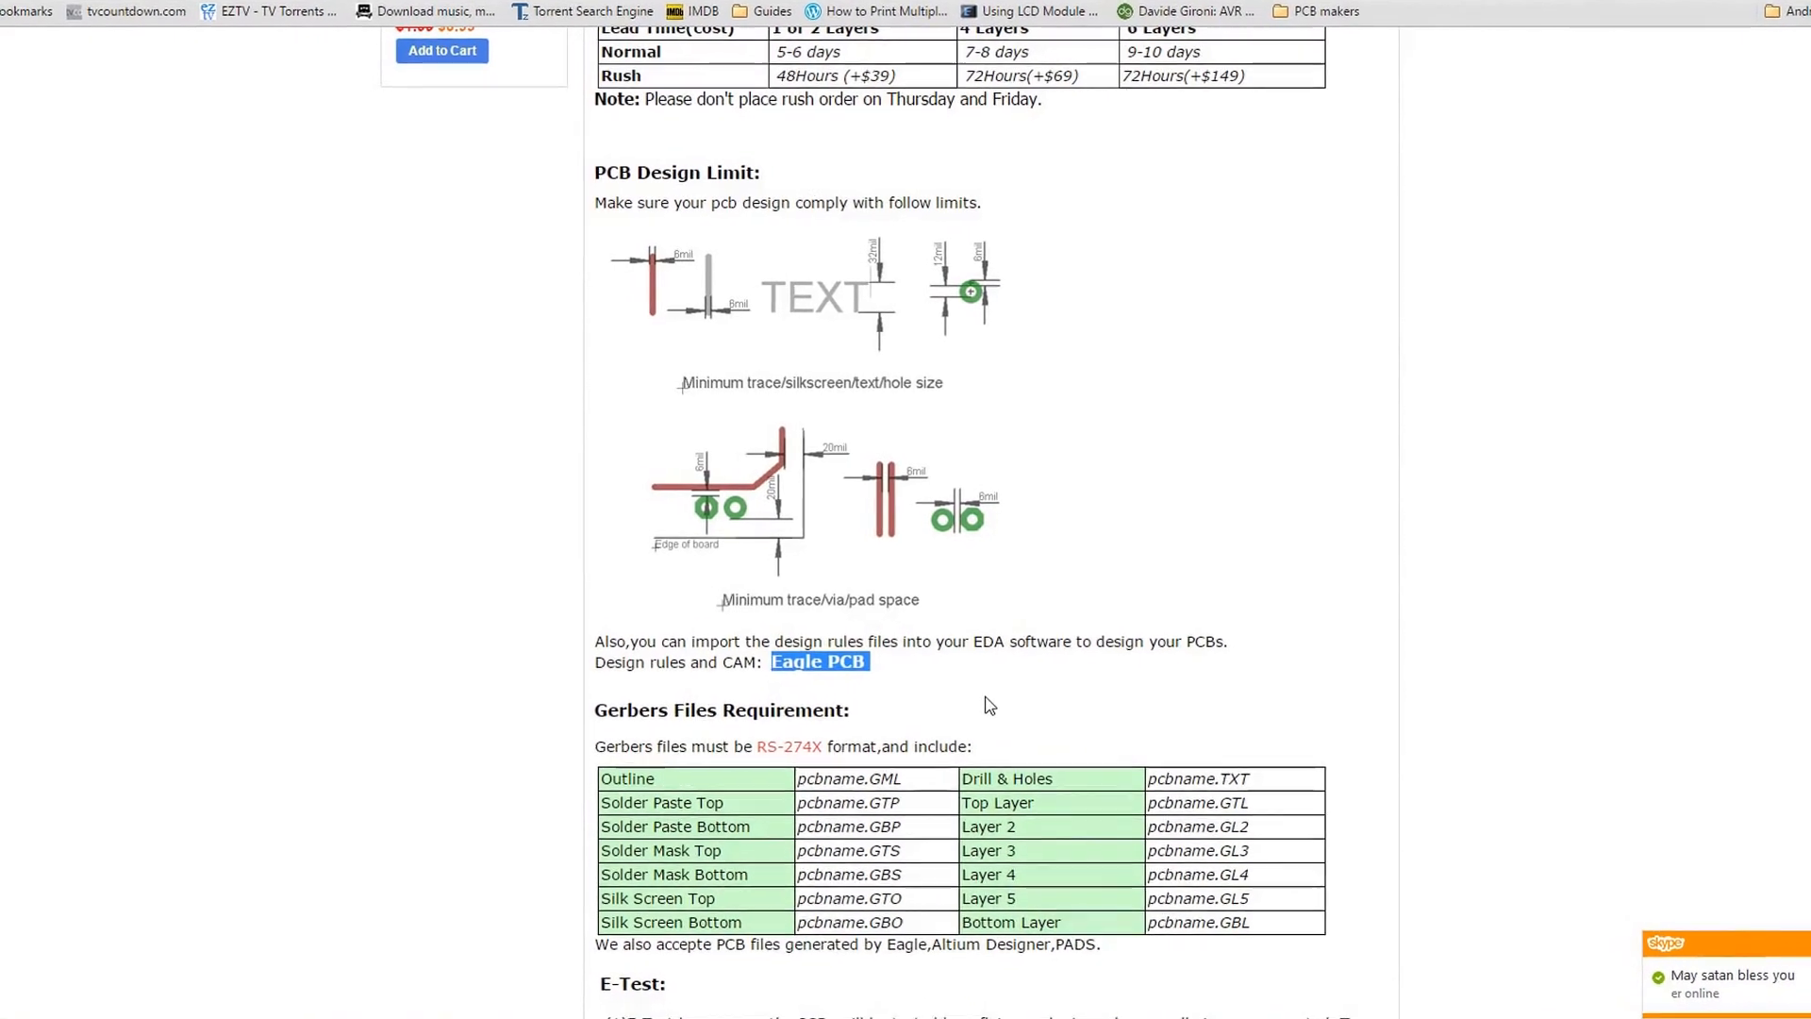
pyautogui.scroll(-3)
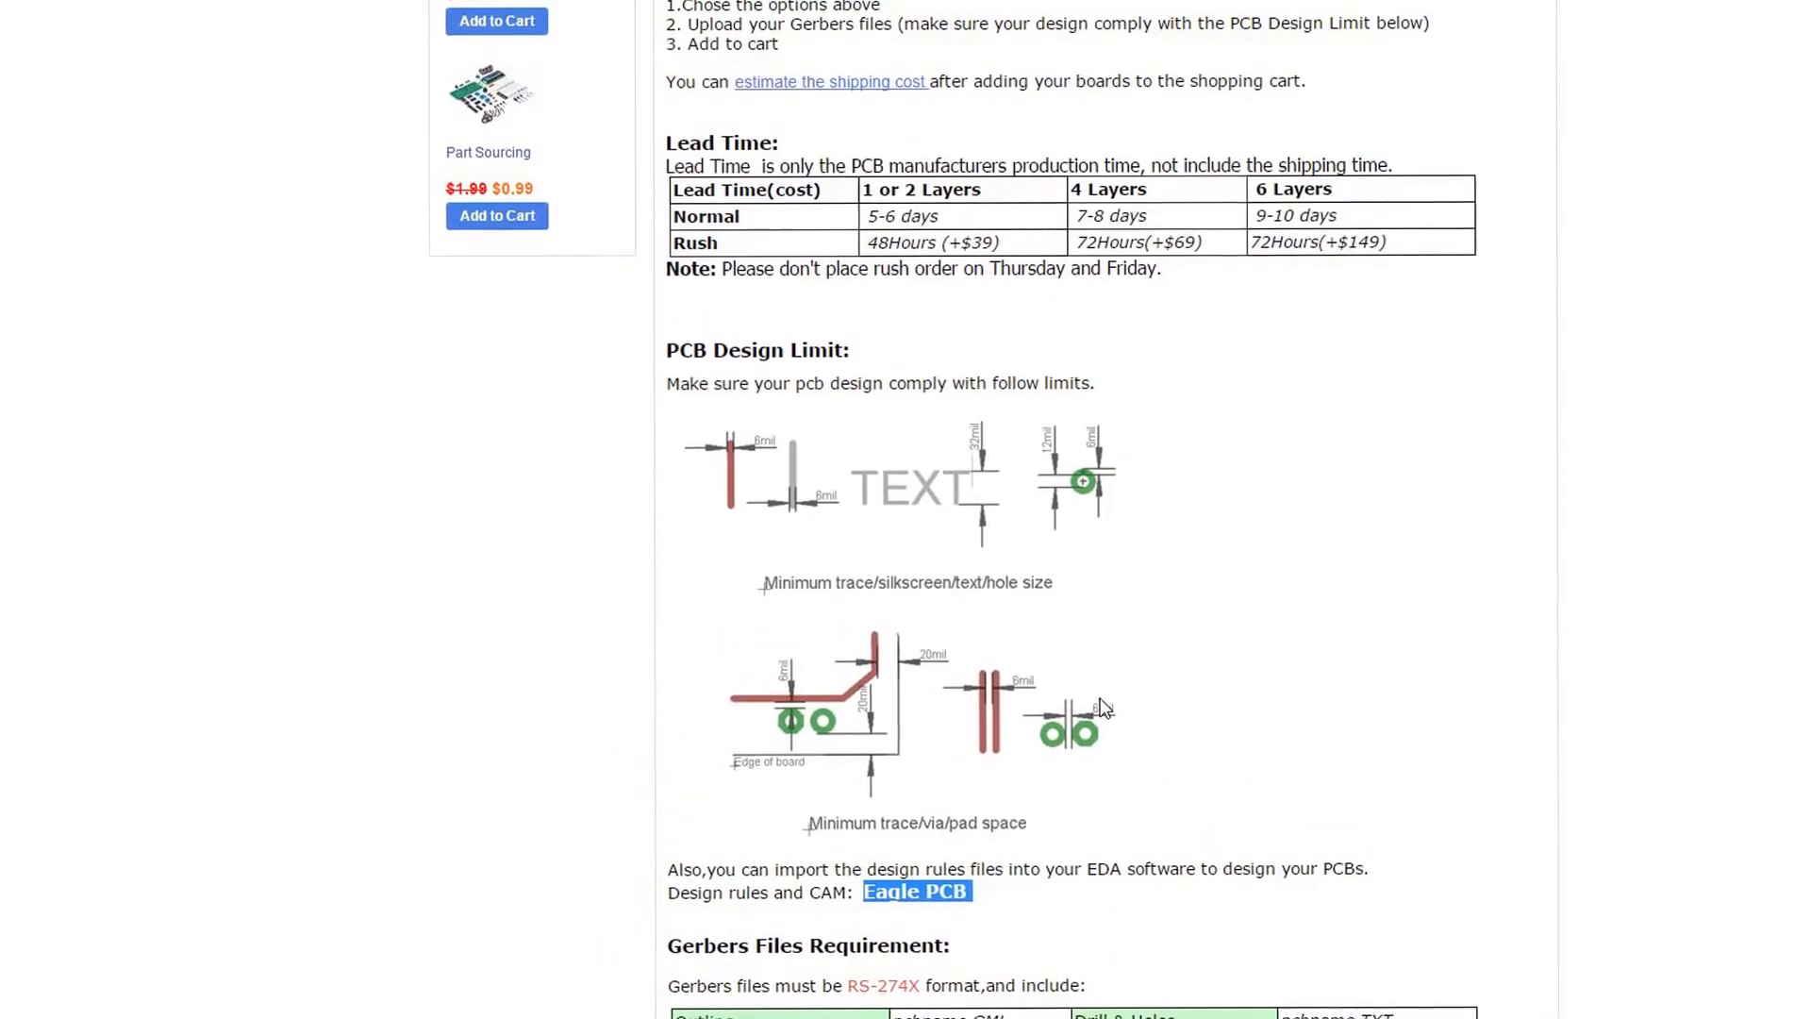
pyautogui.scroll(-3)
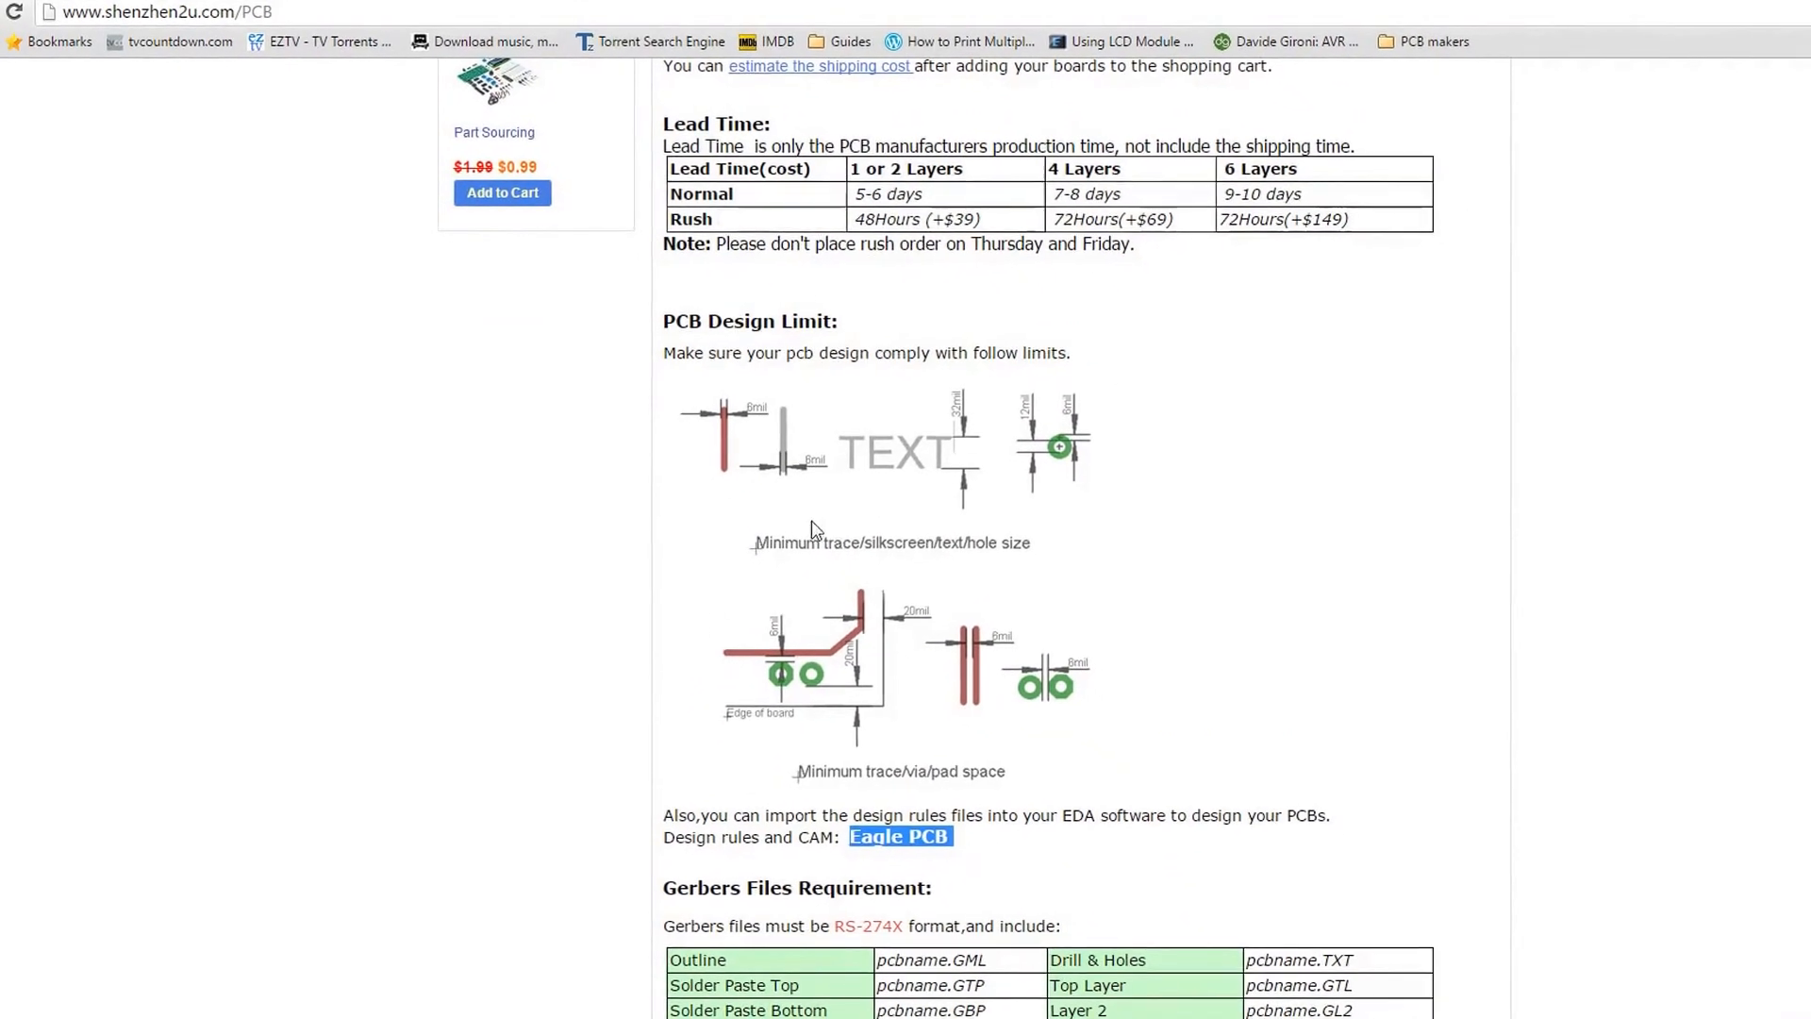
pyautogui.scroll(-3)
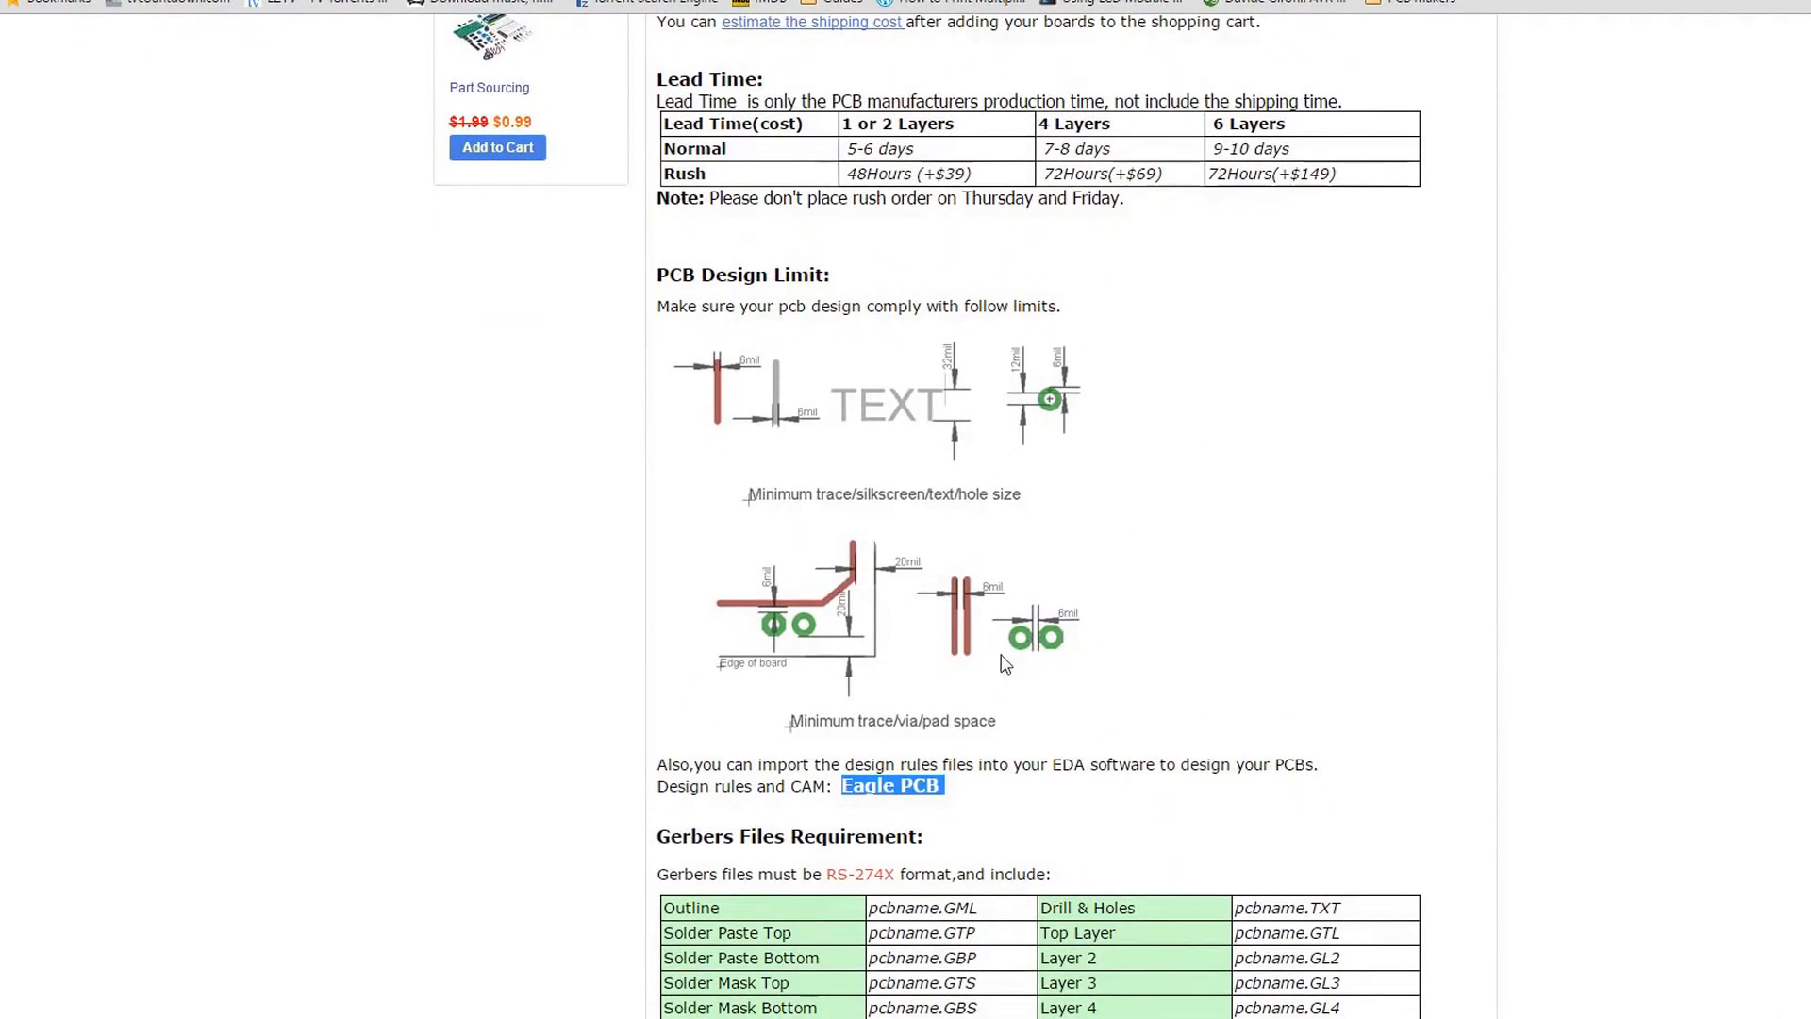
pyautogui.scroll(-3)
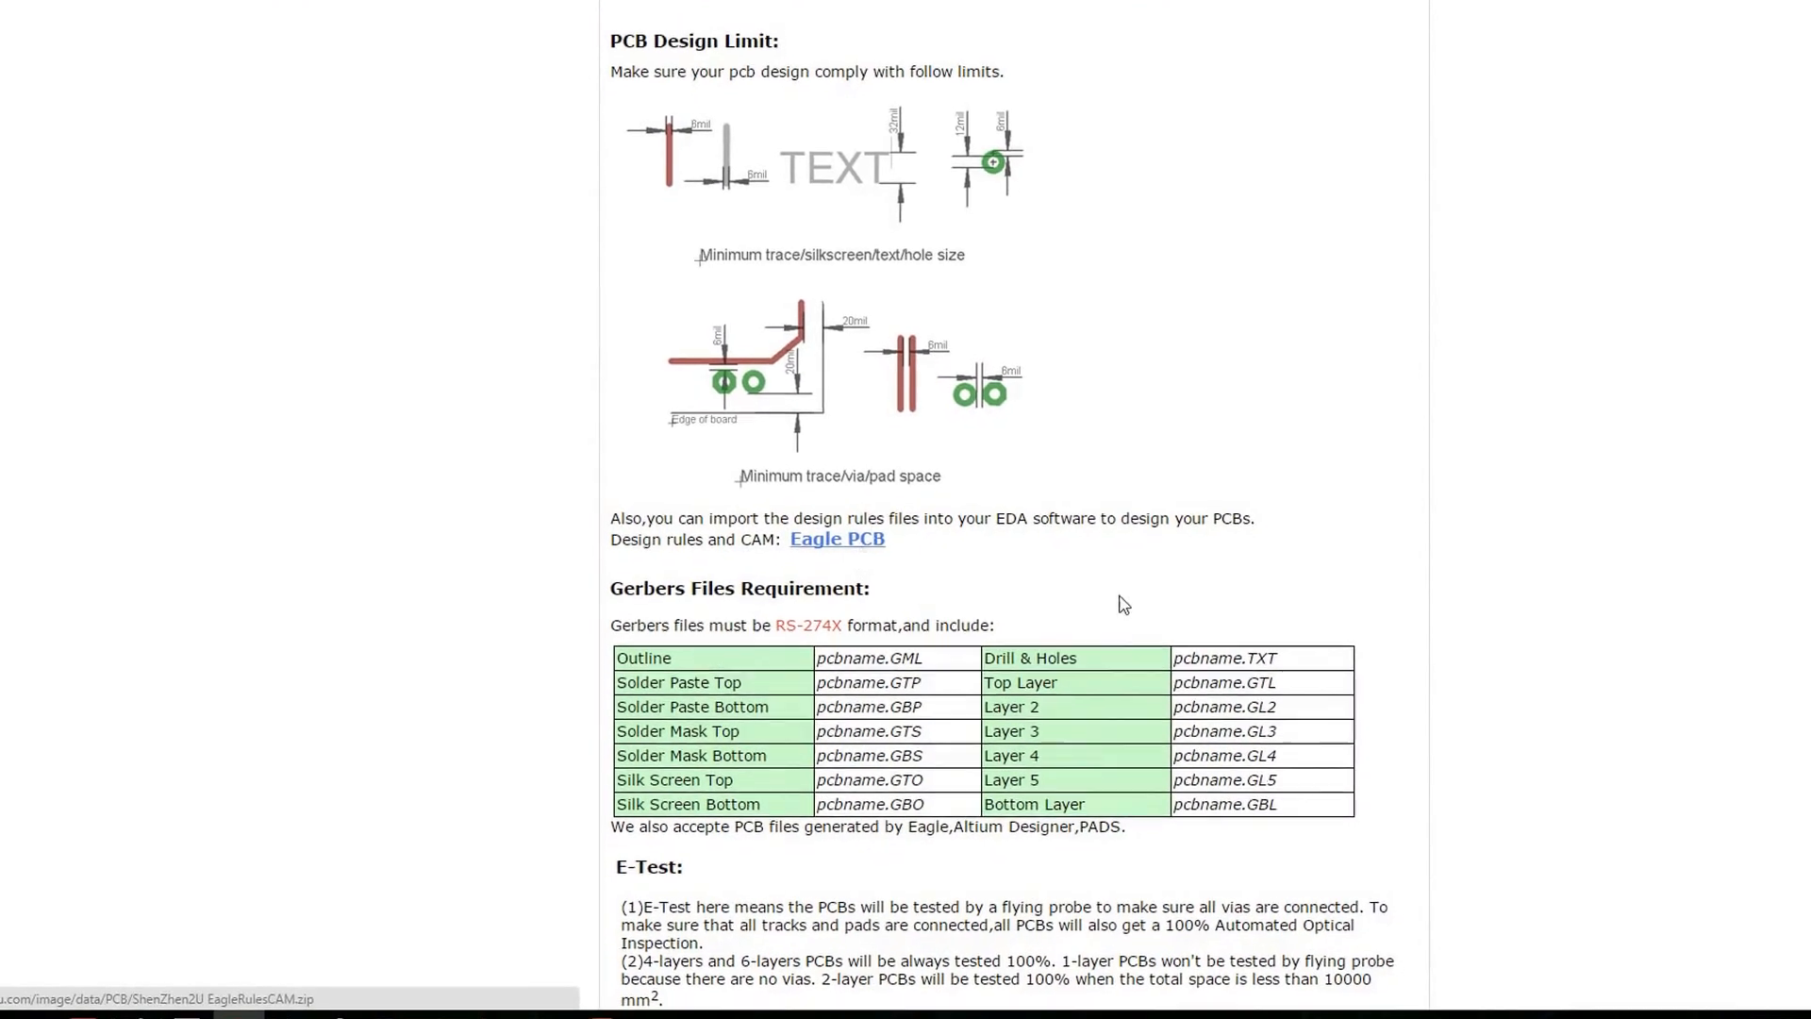
pyautogui.scroll(3)
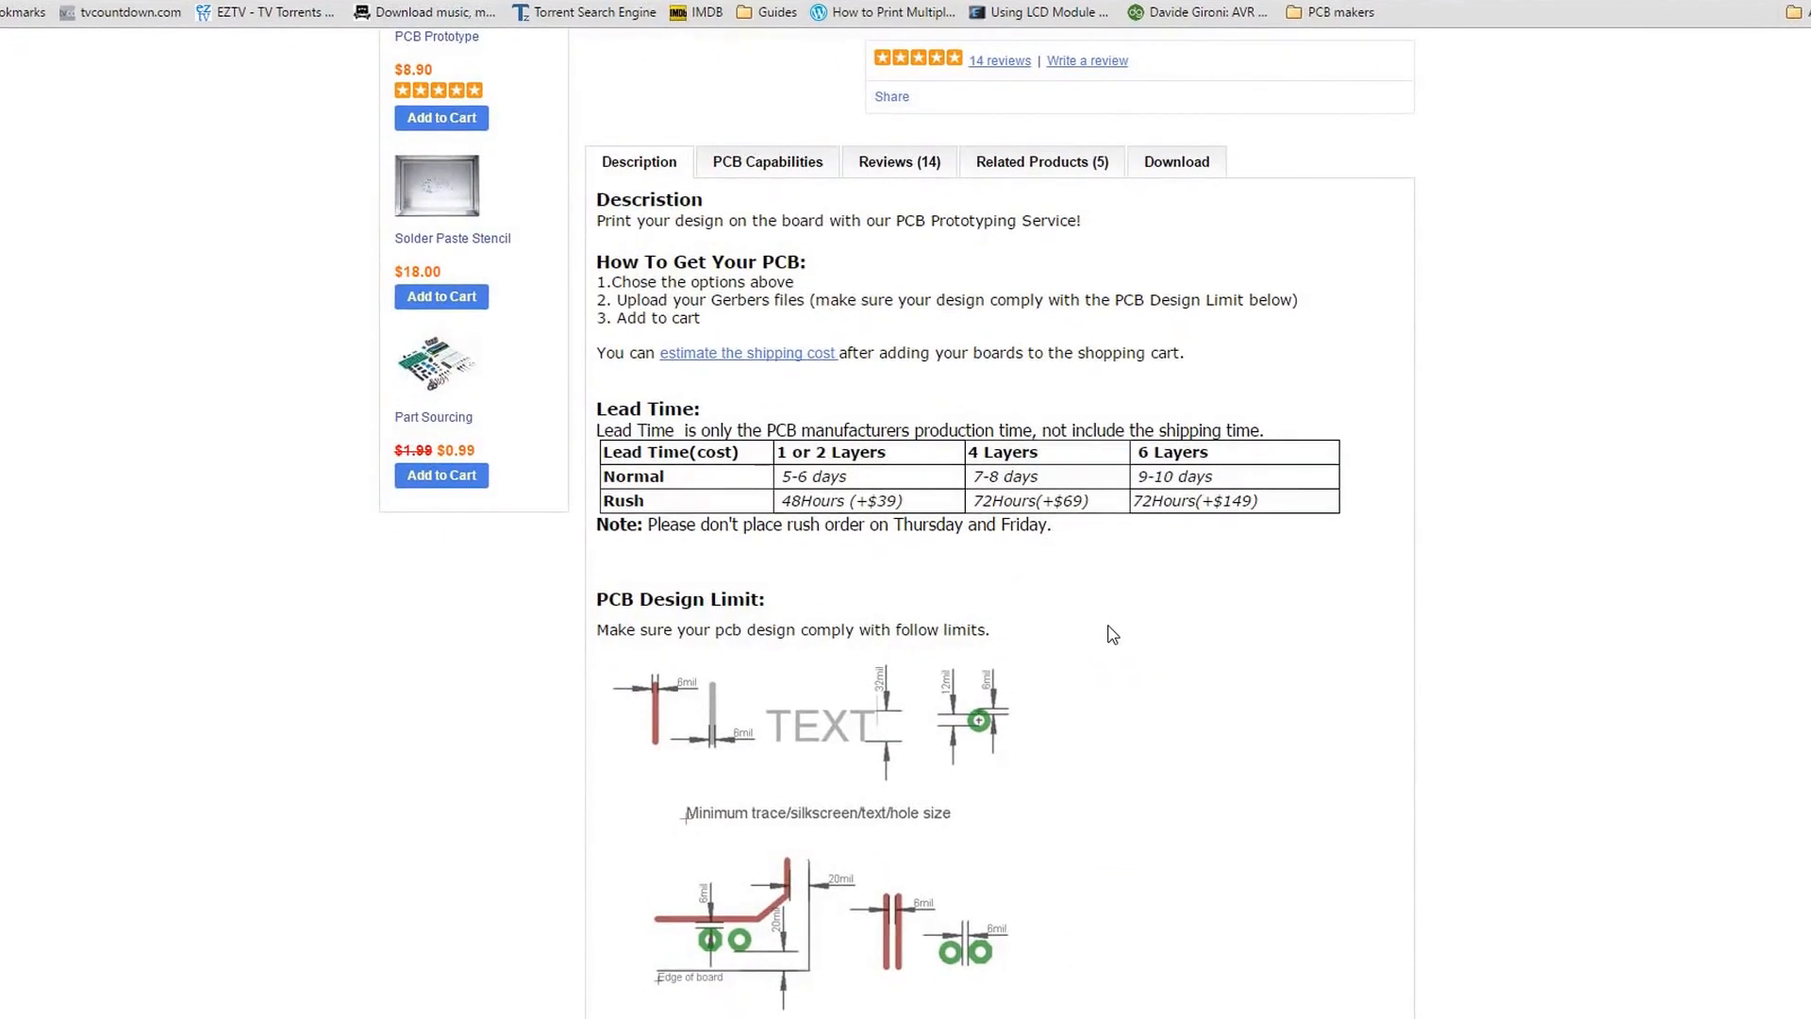
pyautogui.scroll(-3)
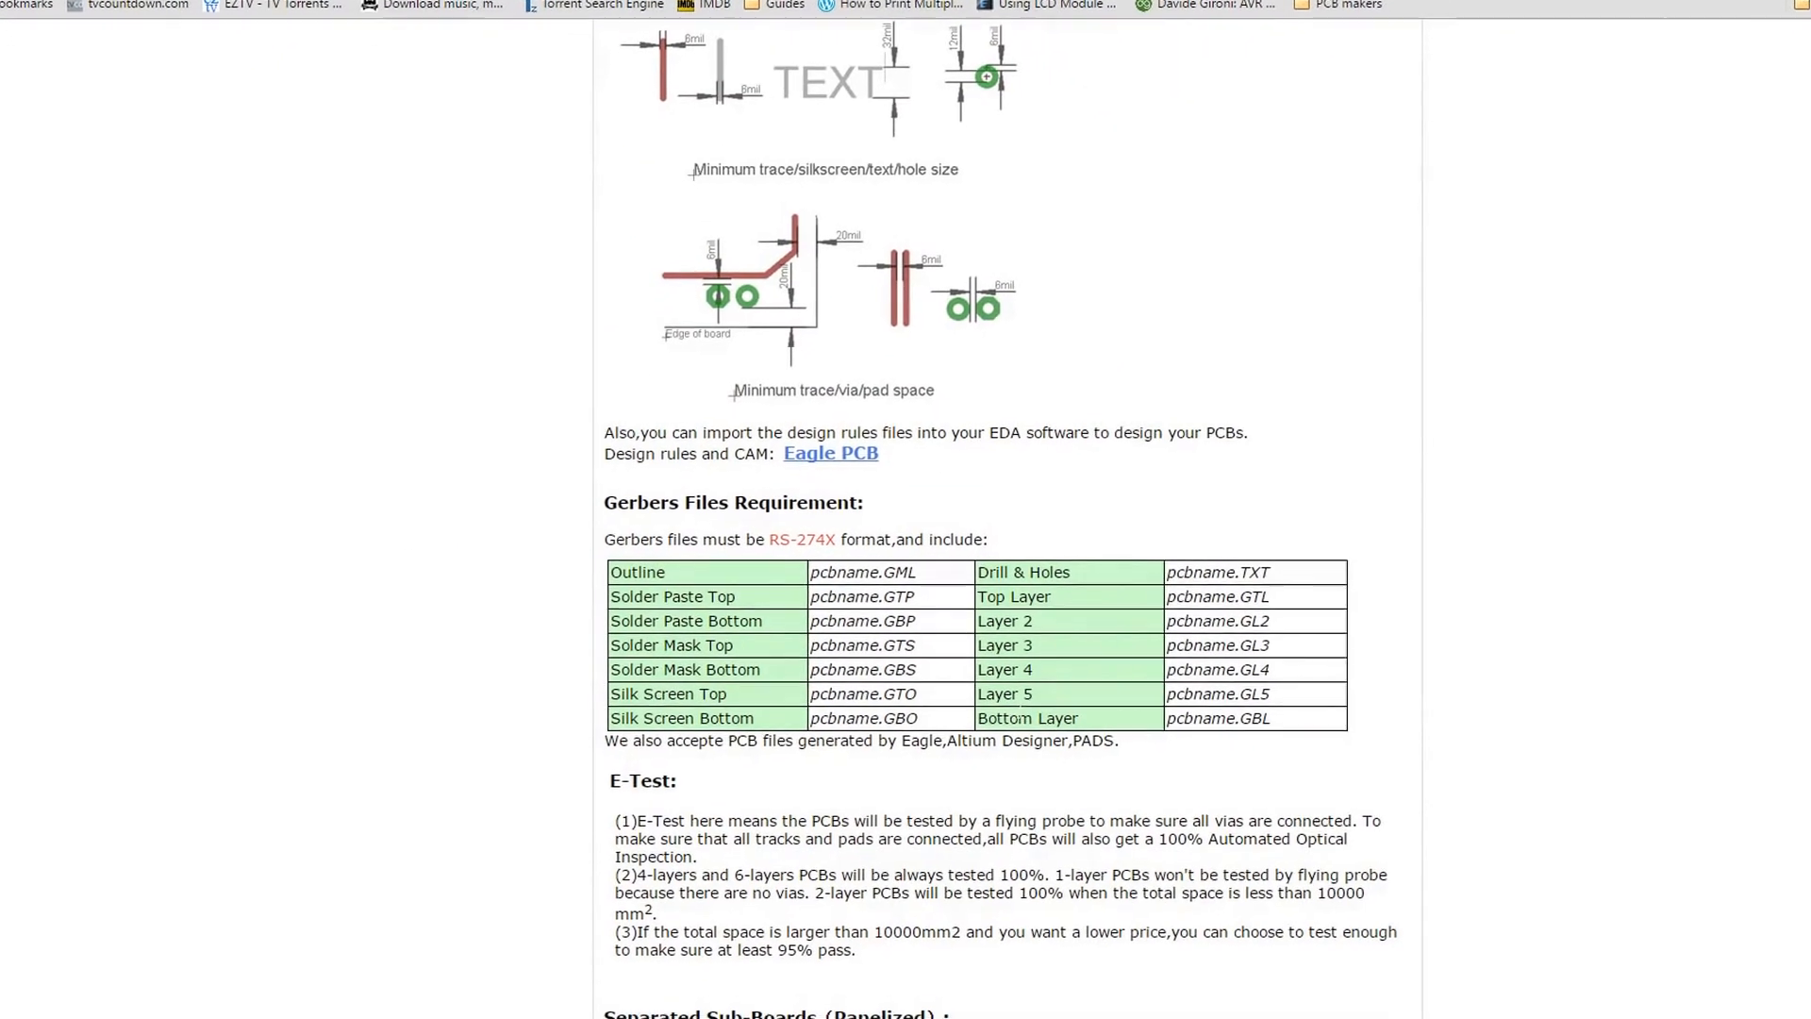
pyautogui.scroll(-3)
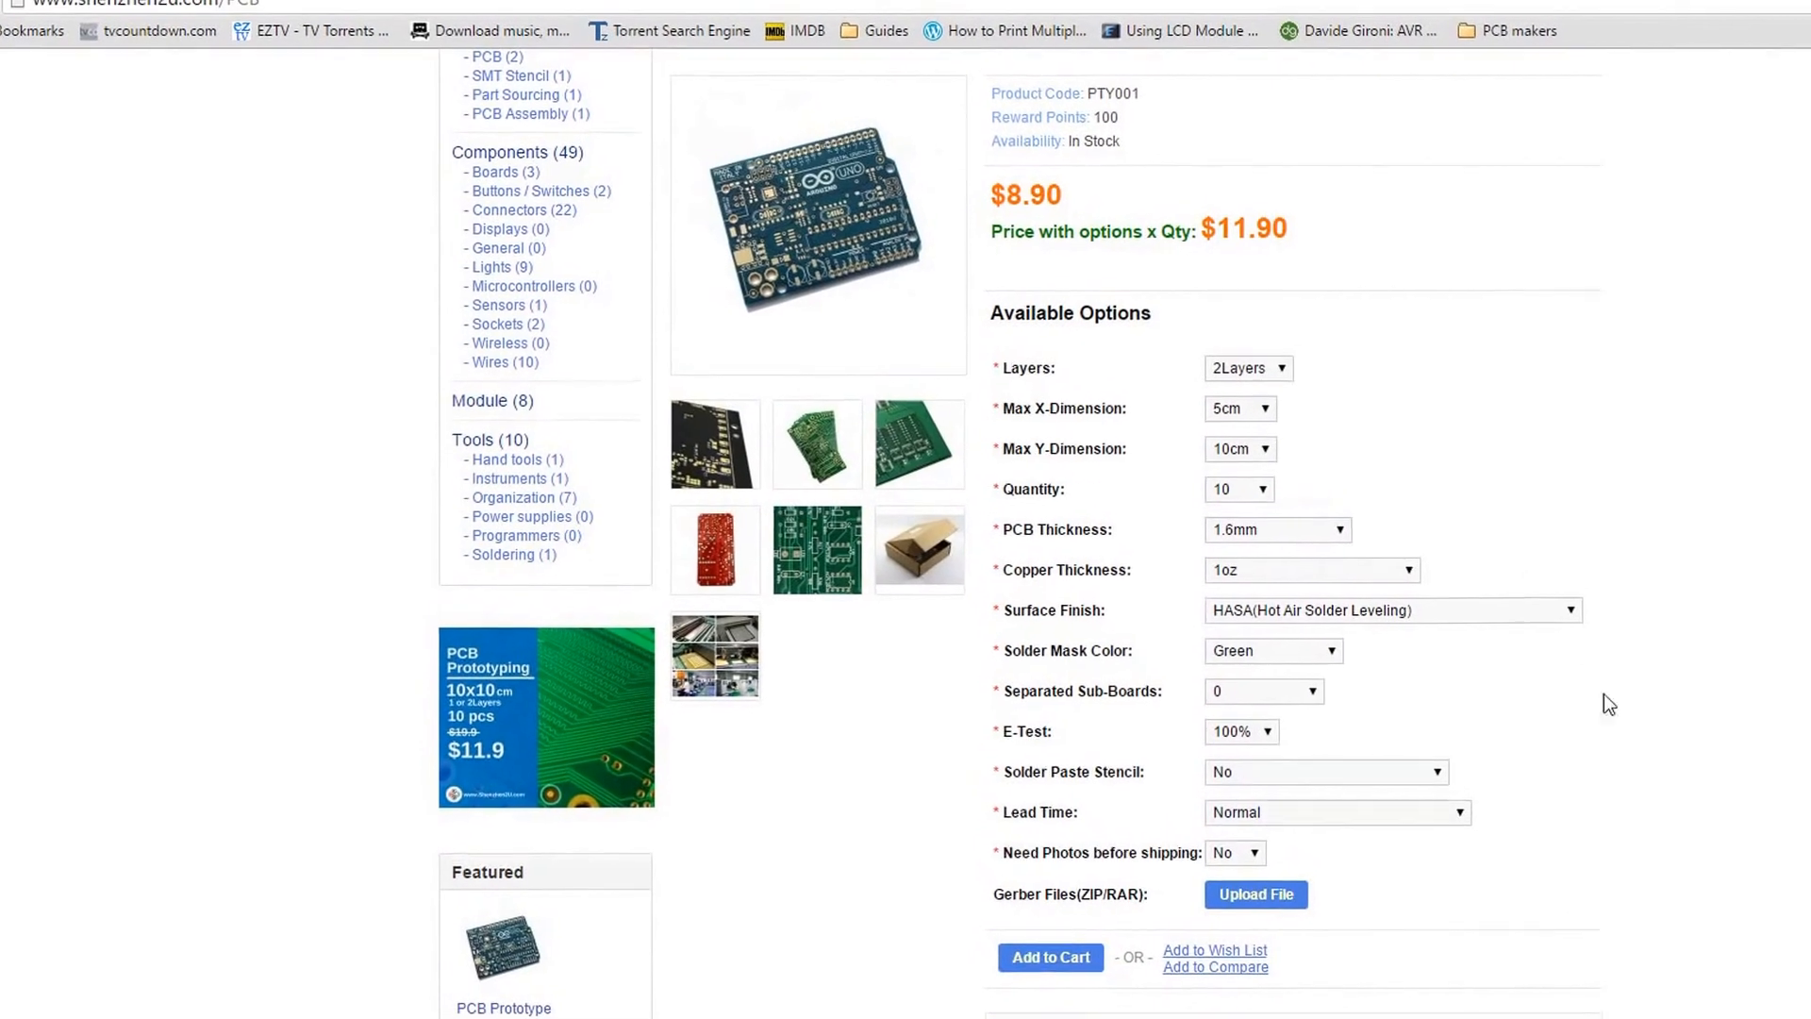
pyautogui.scroll(-3)
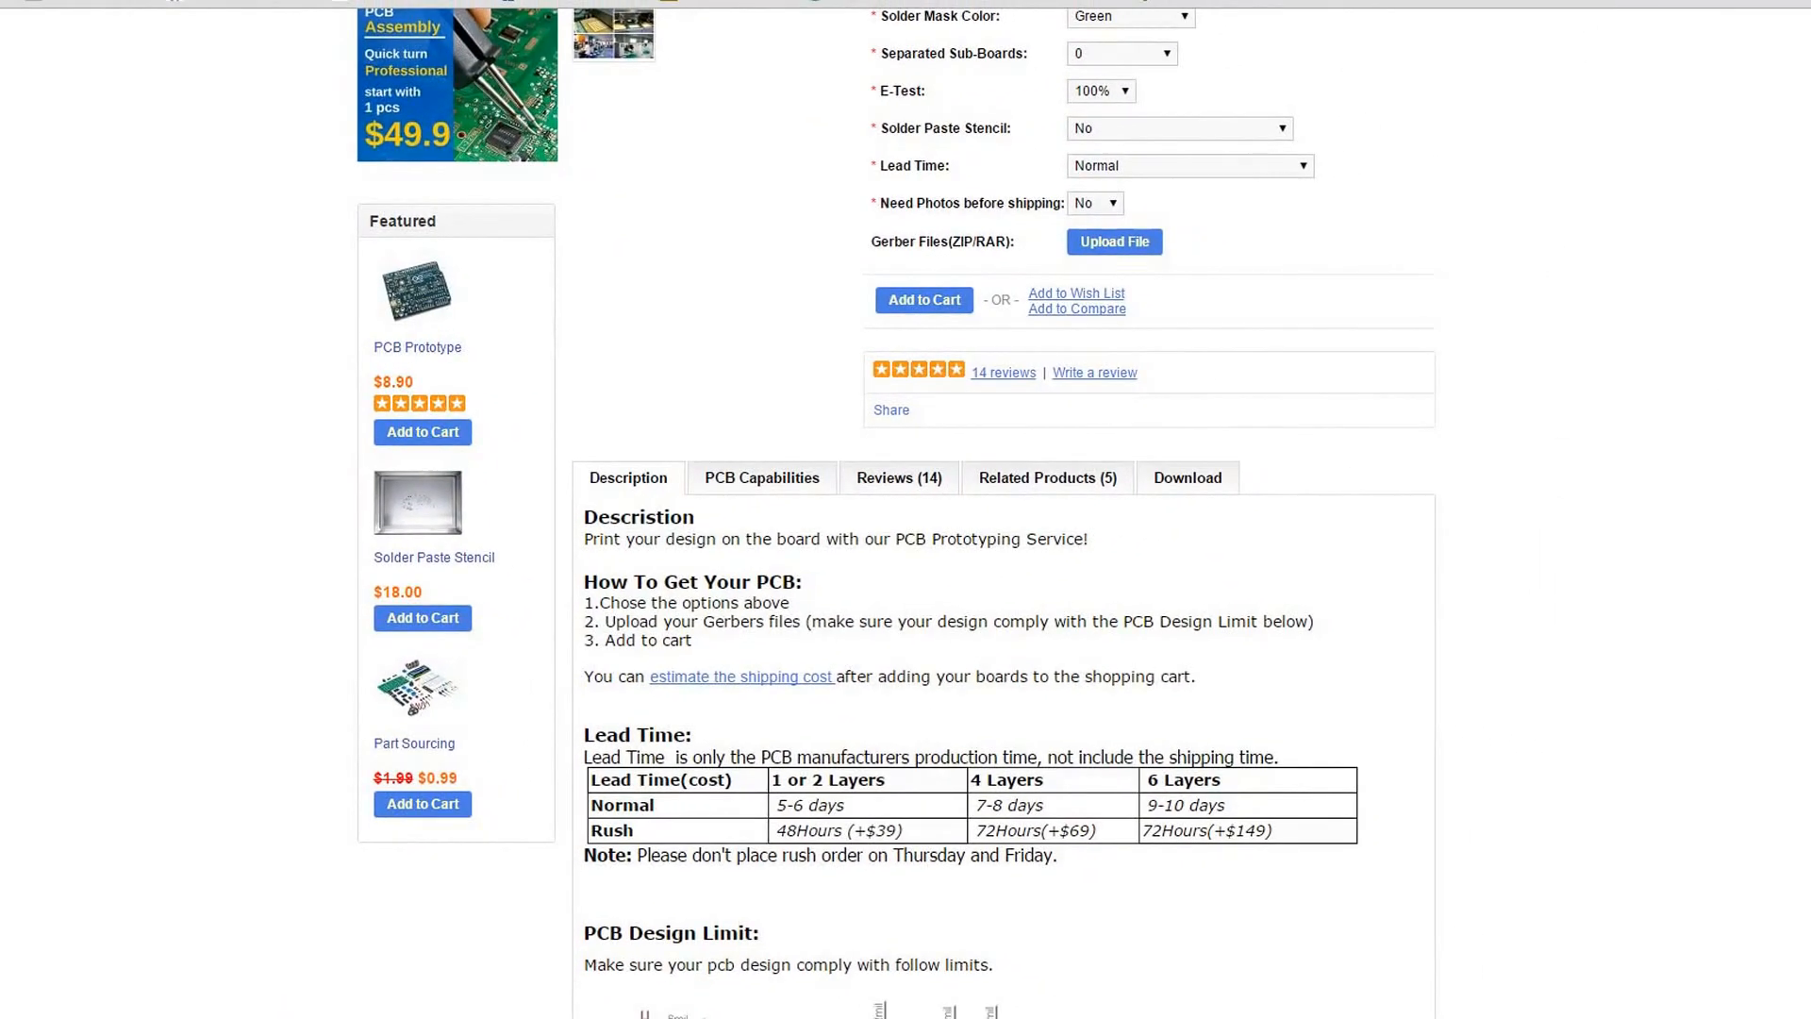
pyautogui.scroll(-3)
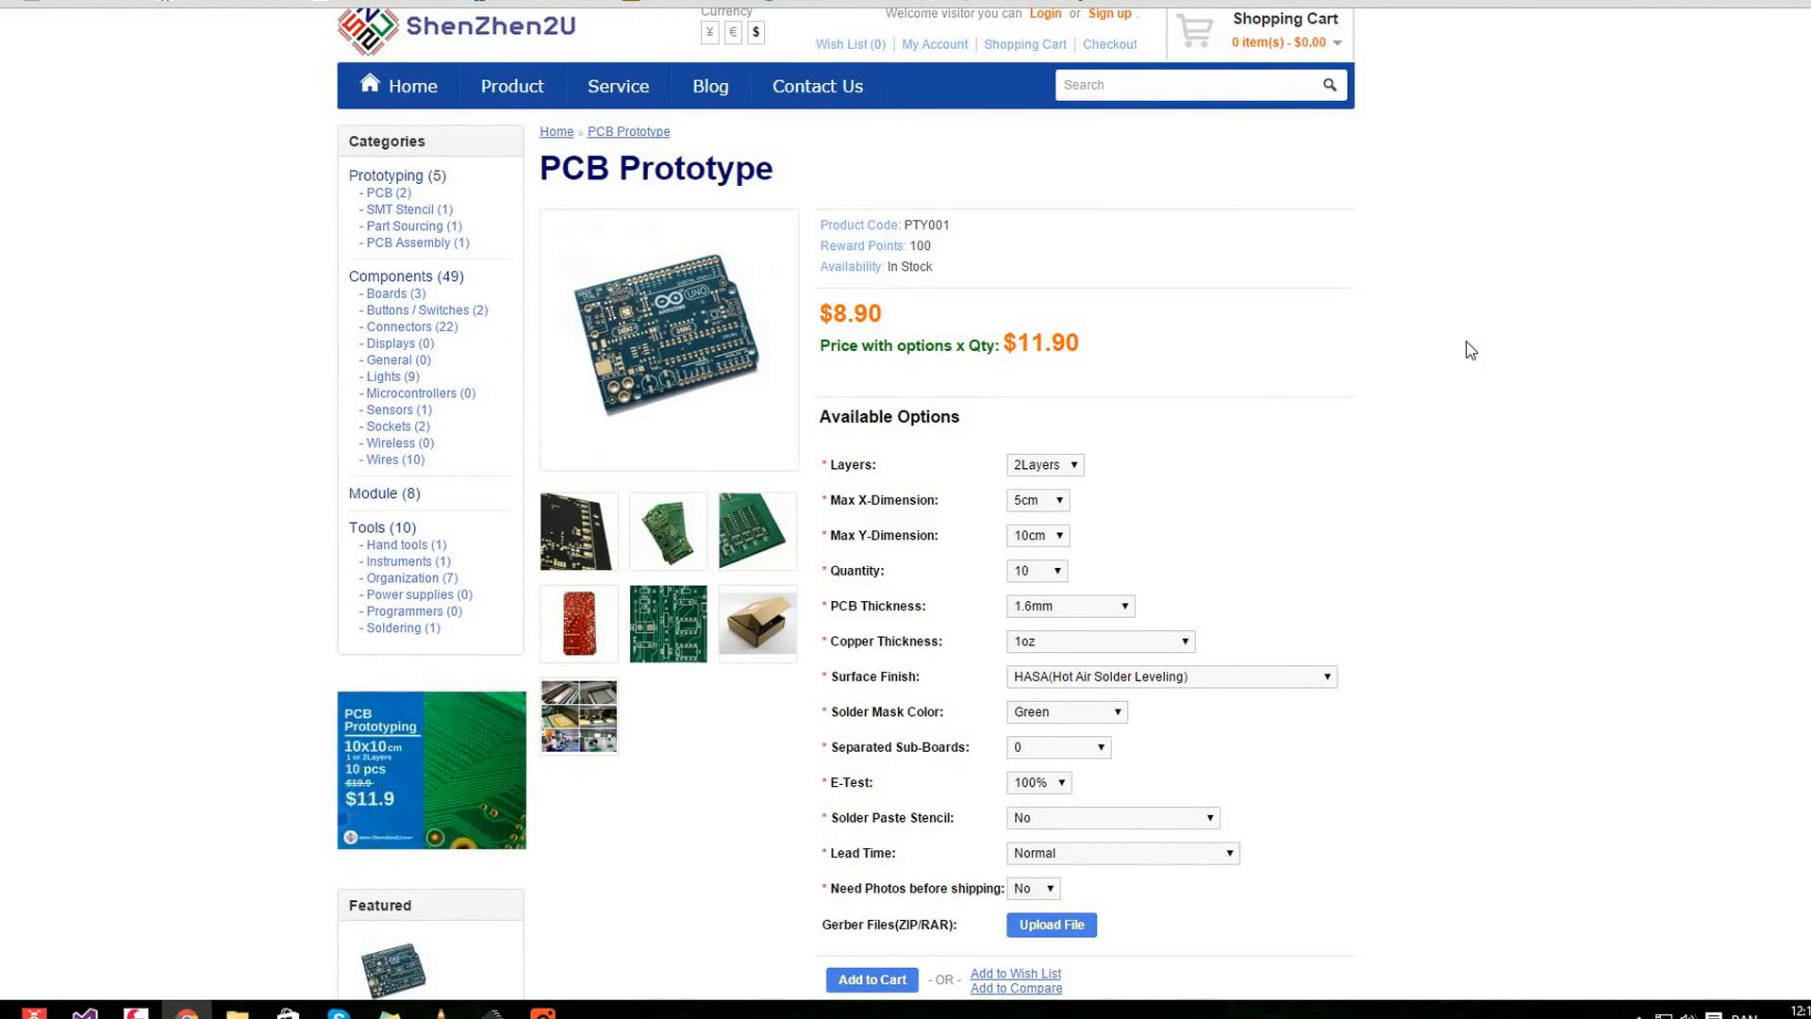
pyautogui.moveTo(1464, 345)
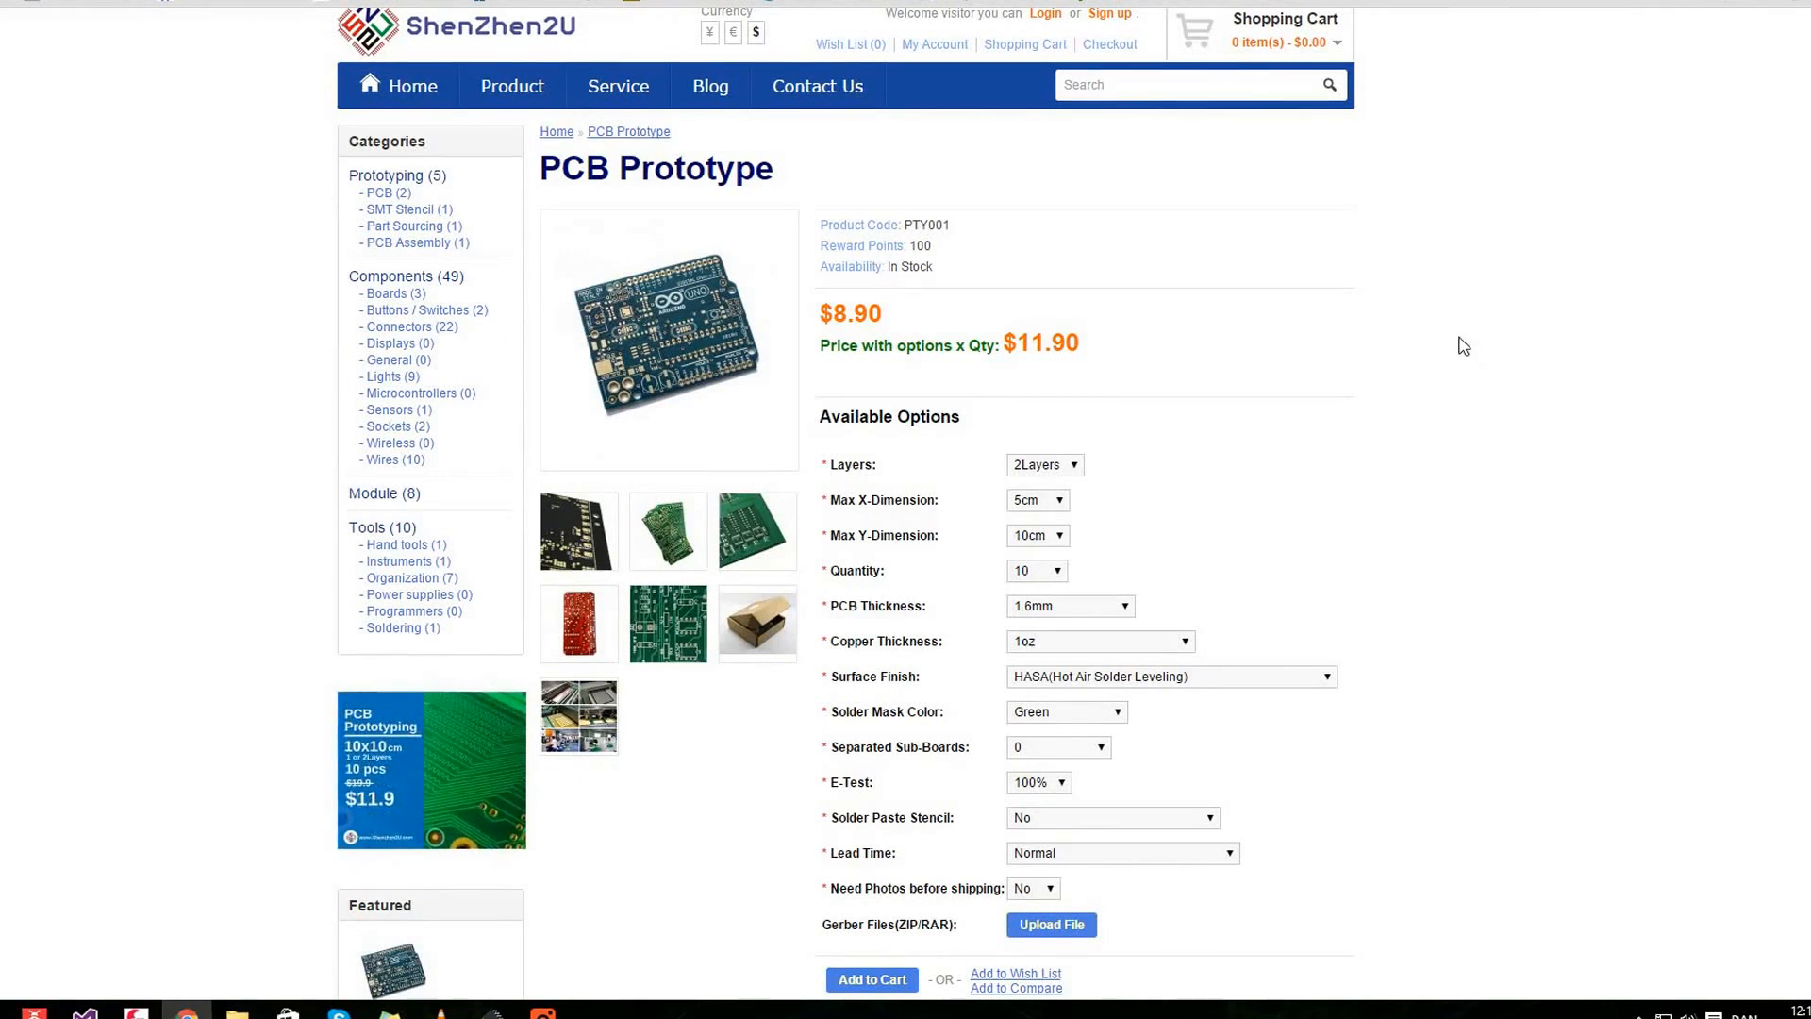